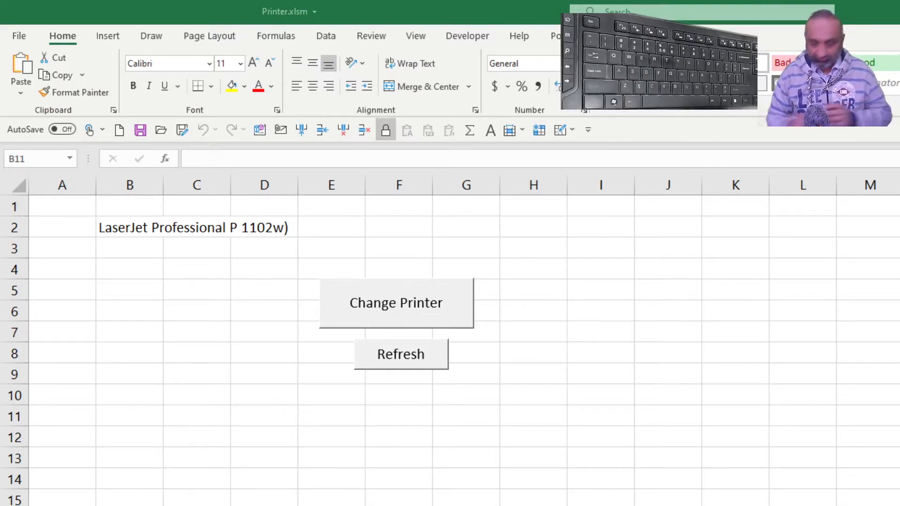
Check the printer formula in B2, then insert a new code module in the VBA editor
click(128, 416)
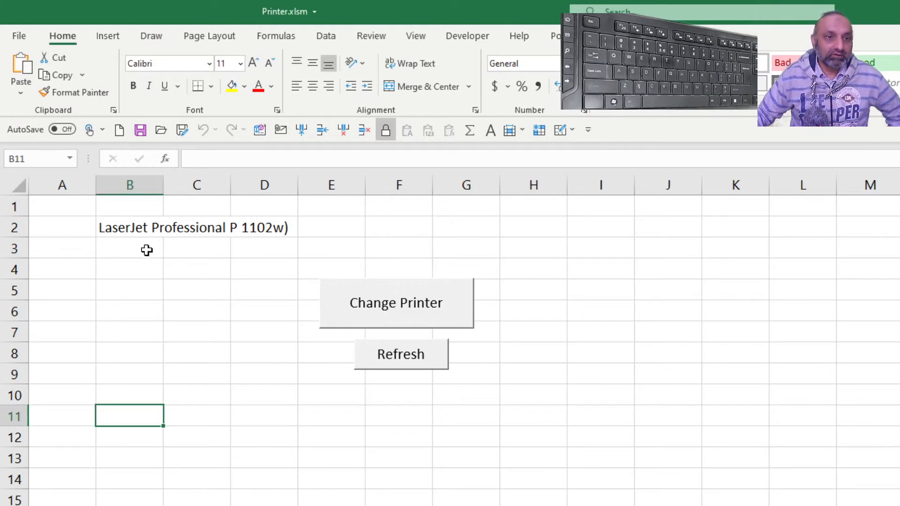
click(130, 228)
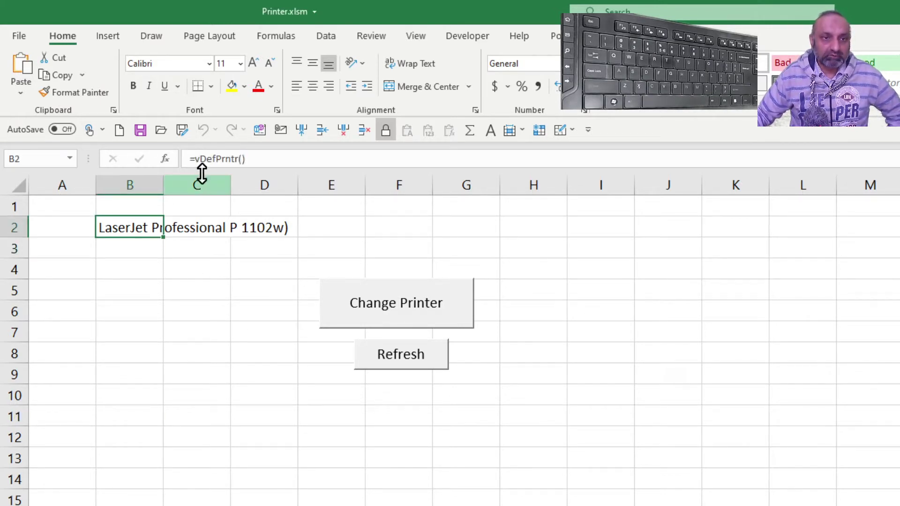
mouse_move(222, 316)
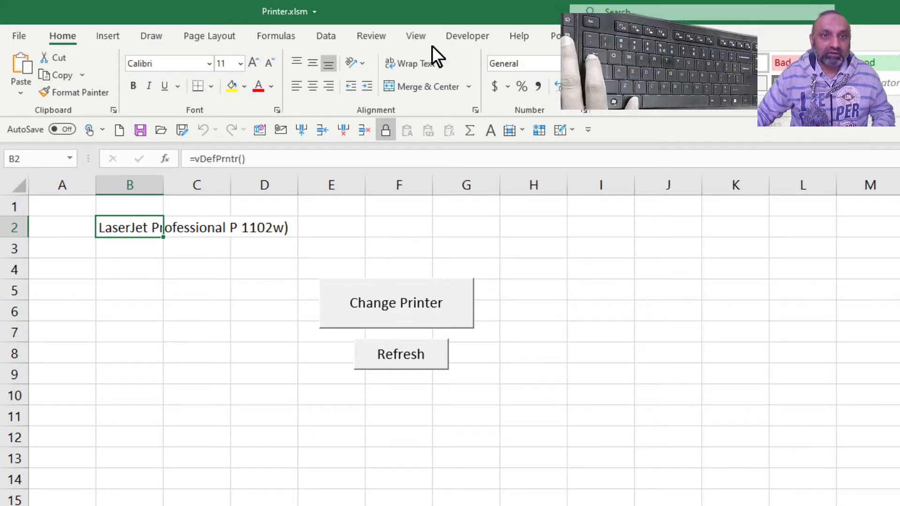
click(467, 35)
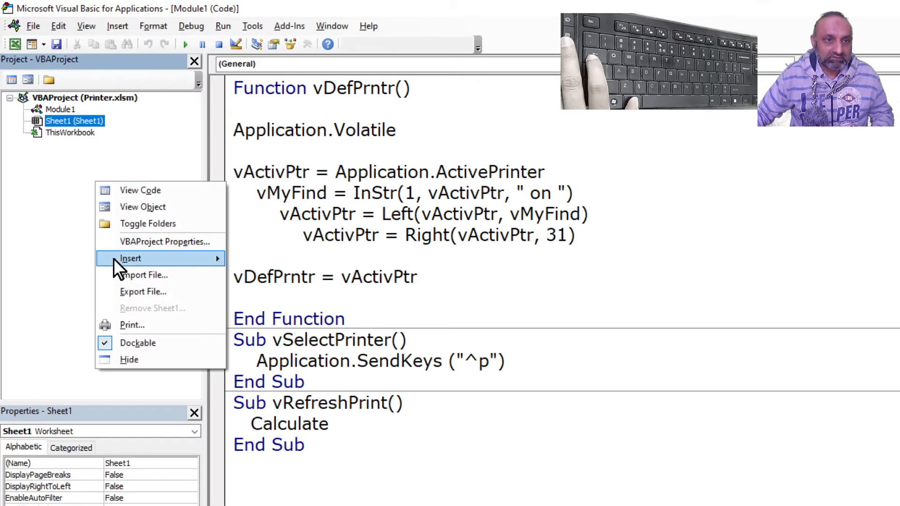
mouse_move(130, 259)
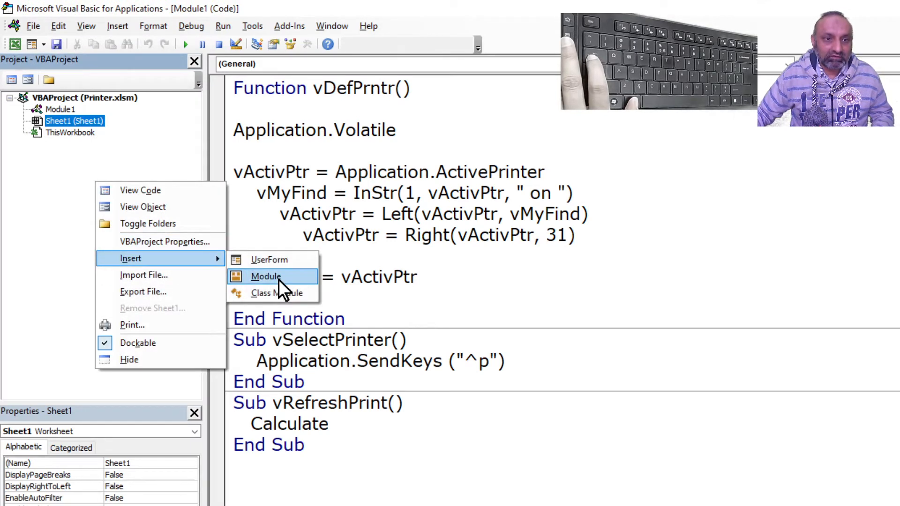
click(265, 276)
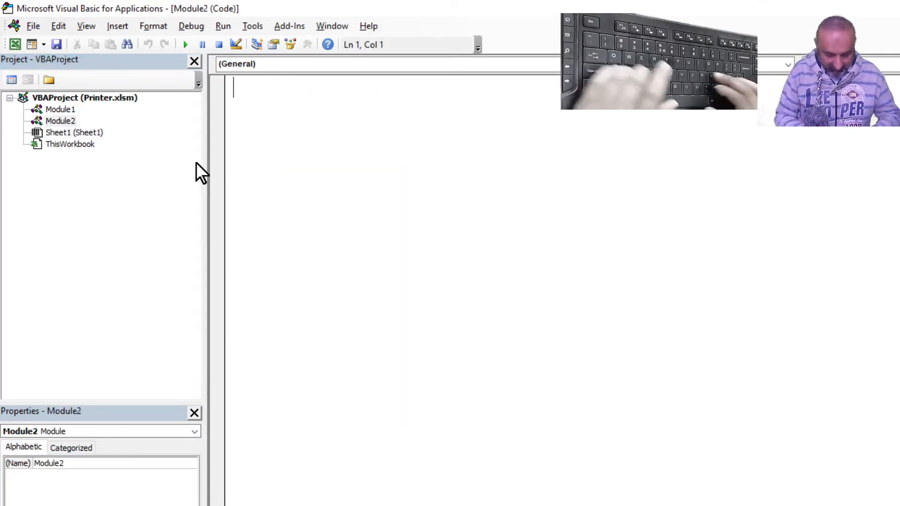
Write Sub test() with MsgBox (Application.ActivePrinter)
text(sub test())
text(m)
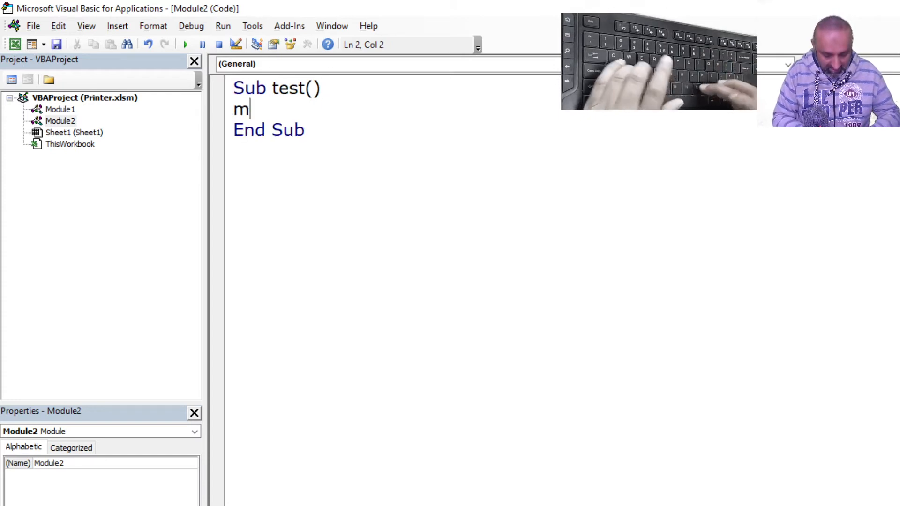
text(sgbox ()
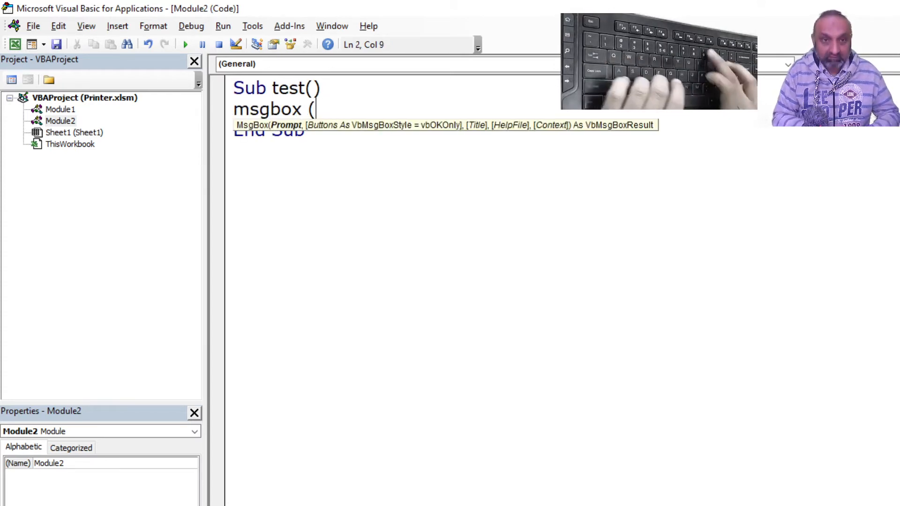
text(app)
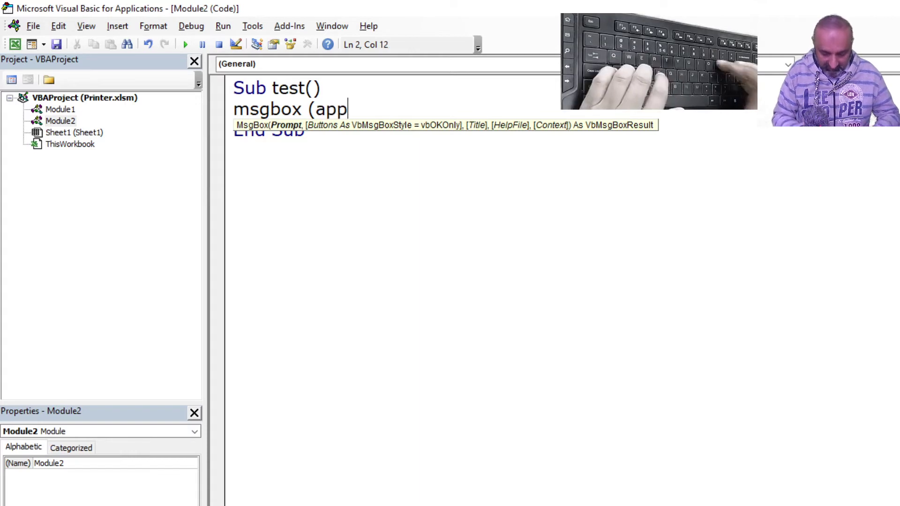
text(lication.)
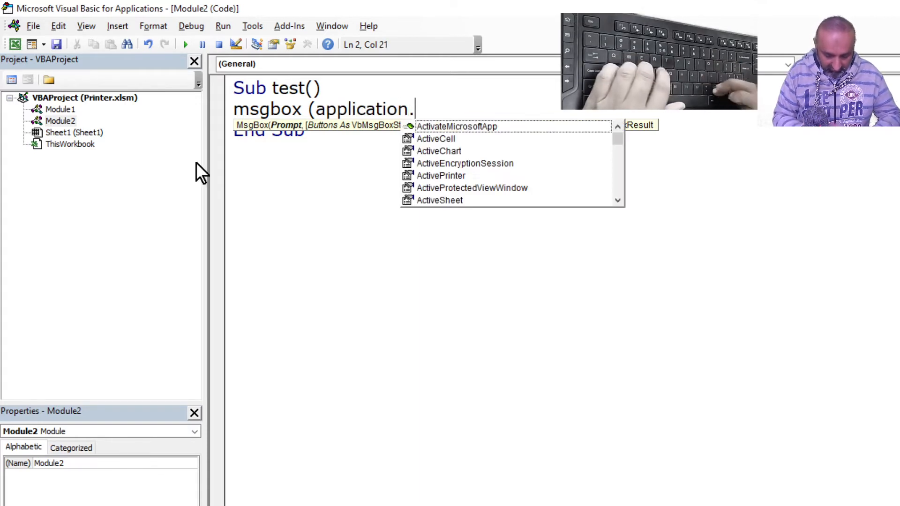
text(ac)
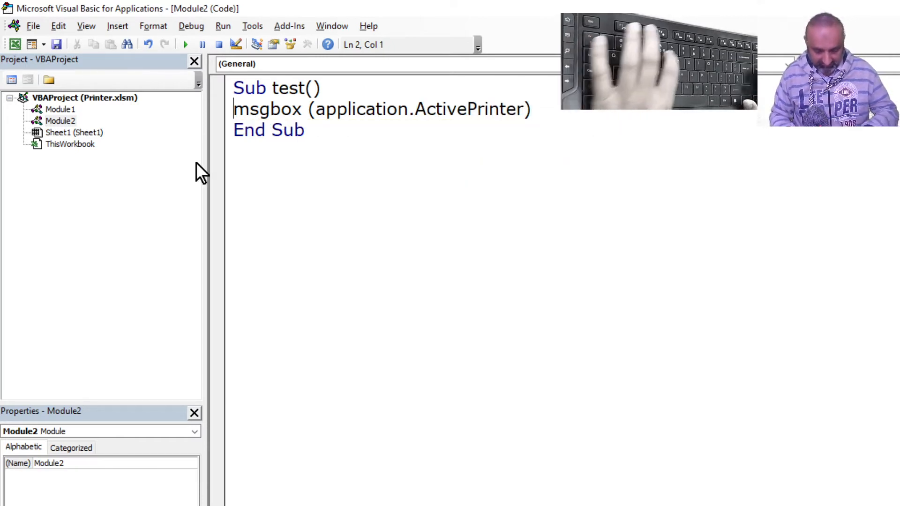
Run the test macro to show the HP LaserJet name with its Ne00 port
key(Enter)
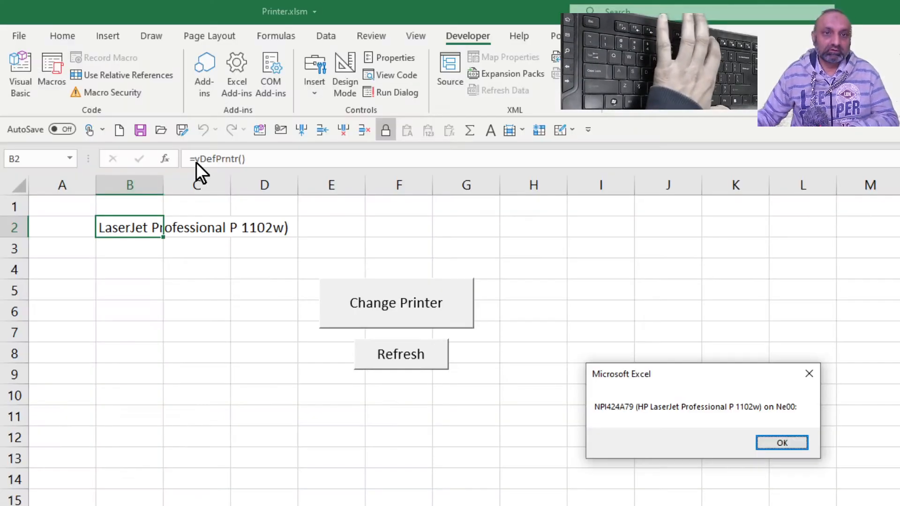
mouse_move(621, 437)
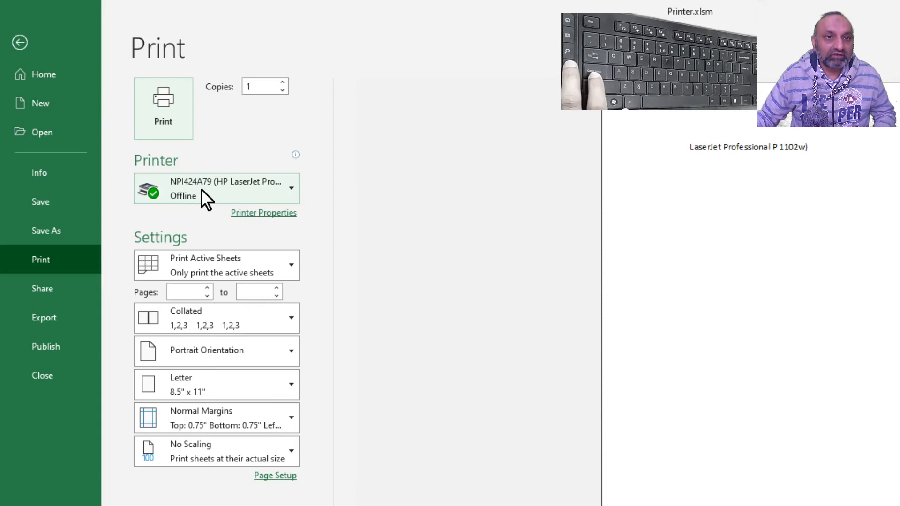
Pick Microsoft XPS Document Writer as the printer and return to the worksheet
click(216, 188)
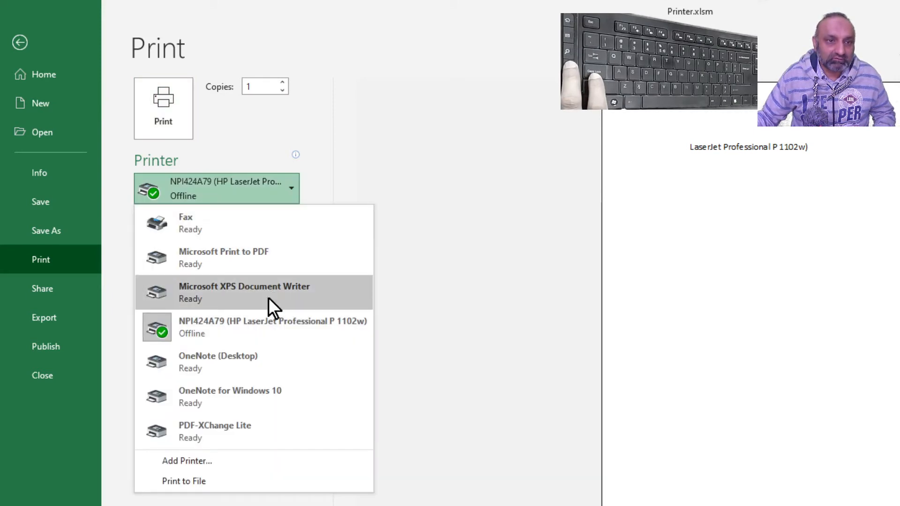
click(245, 293)
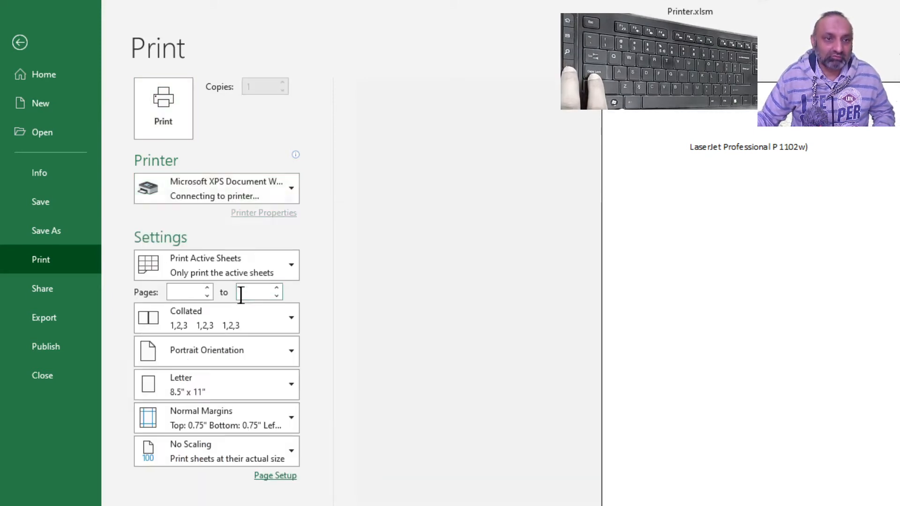
click(18, 42)
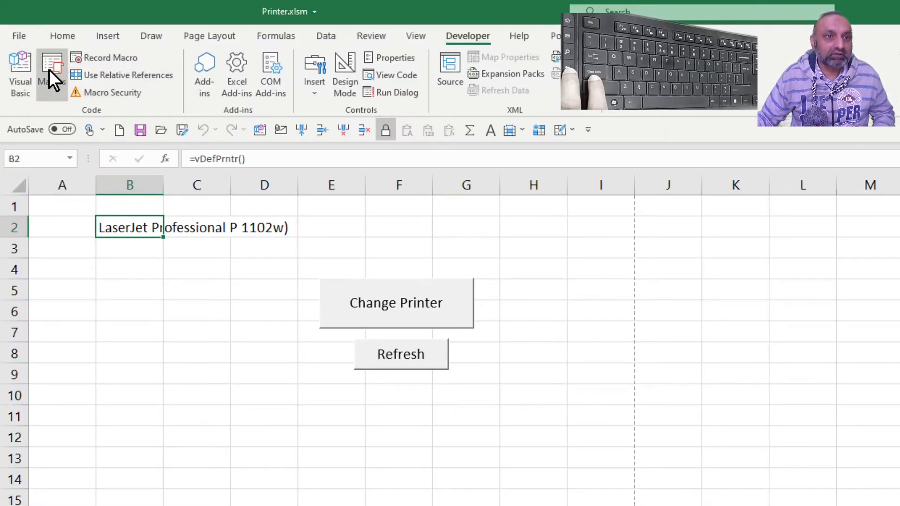
click(50, 68)
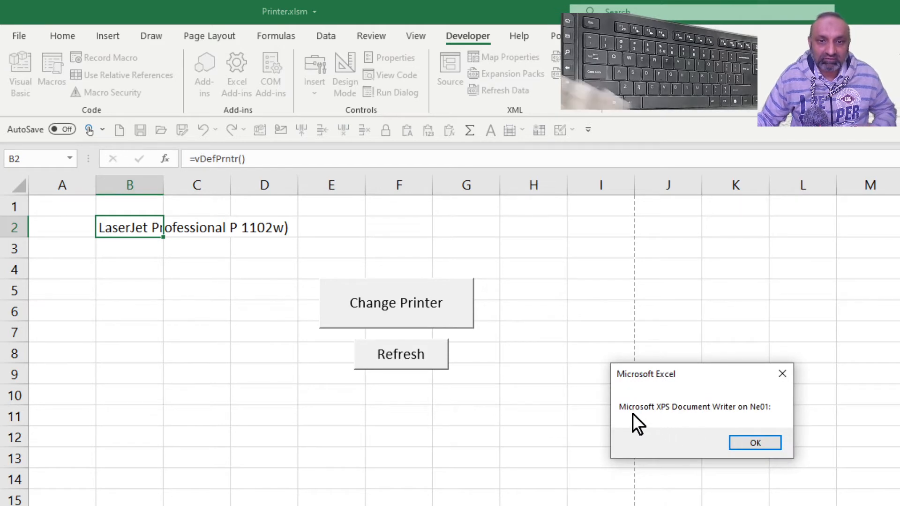
mouse_move(686, 430)
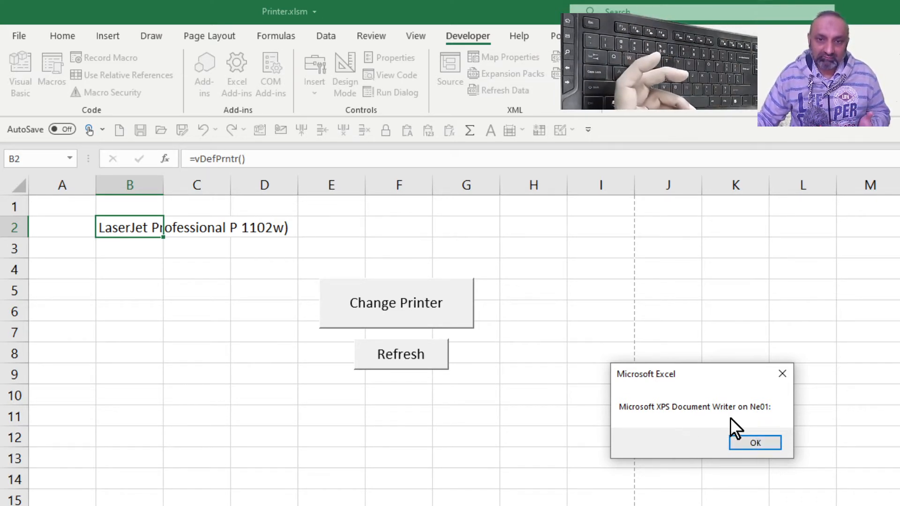
mouse_move(747, 431)
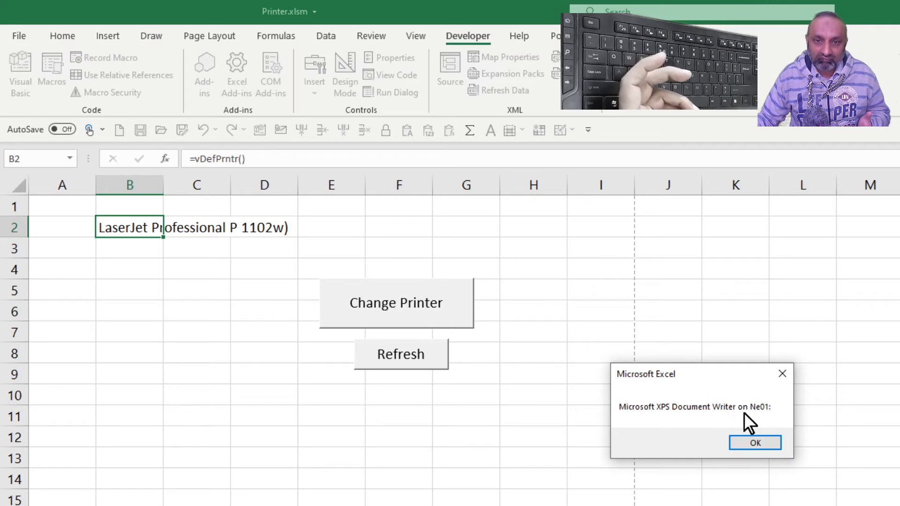
mouse_move(761, 429)
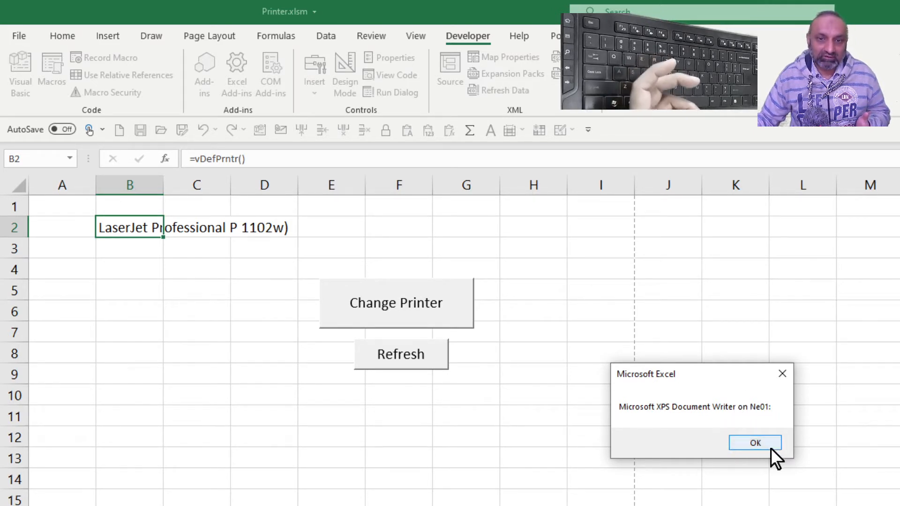
click(755, 443)
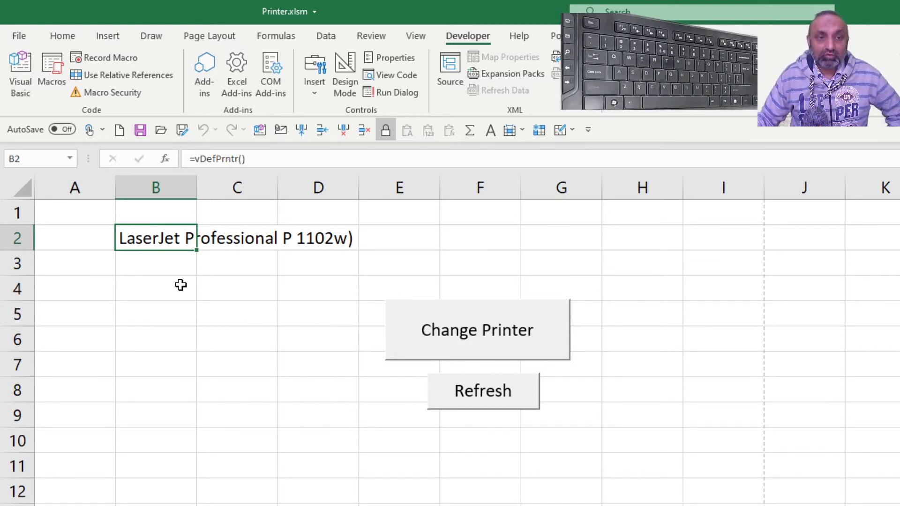
mouse_move(148, 263)
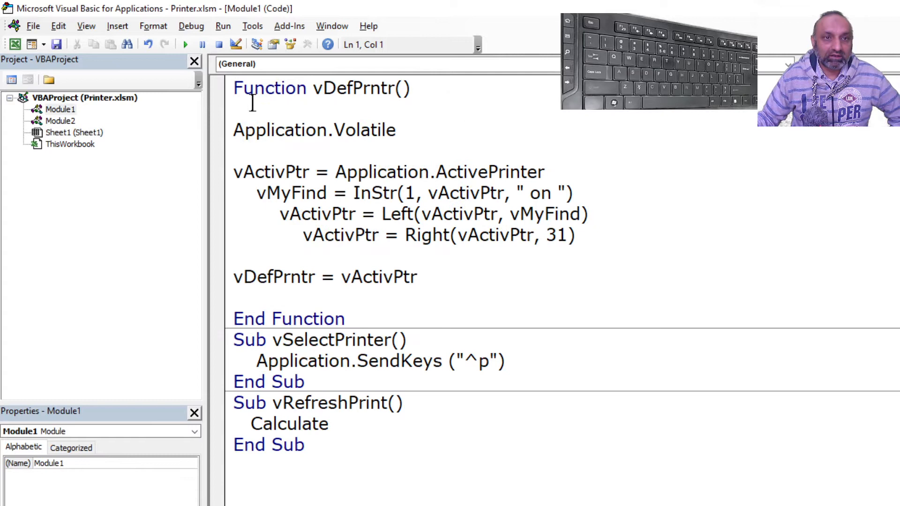
mouse_move(327, 112)
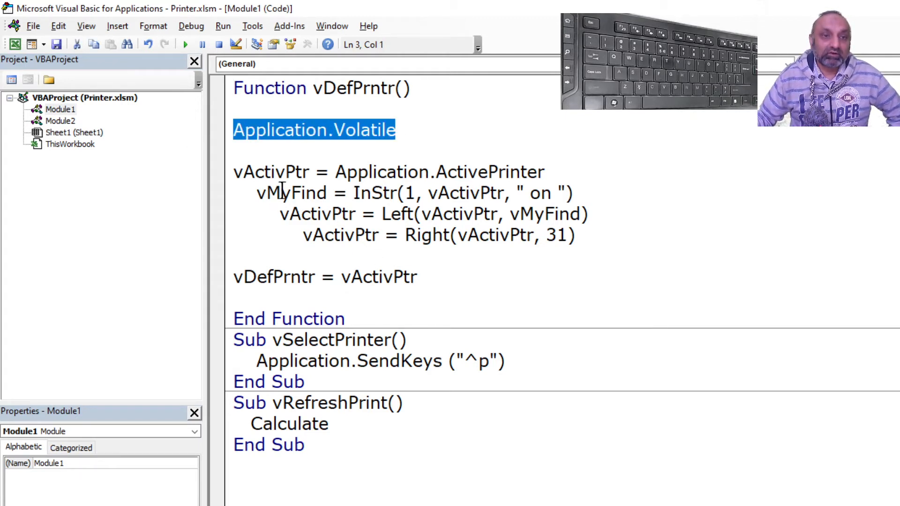
Highlight a line of the vDefPrntr function code to explain it
click(335, 172)
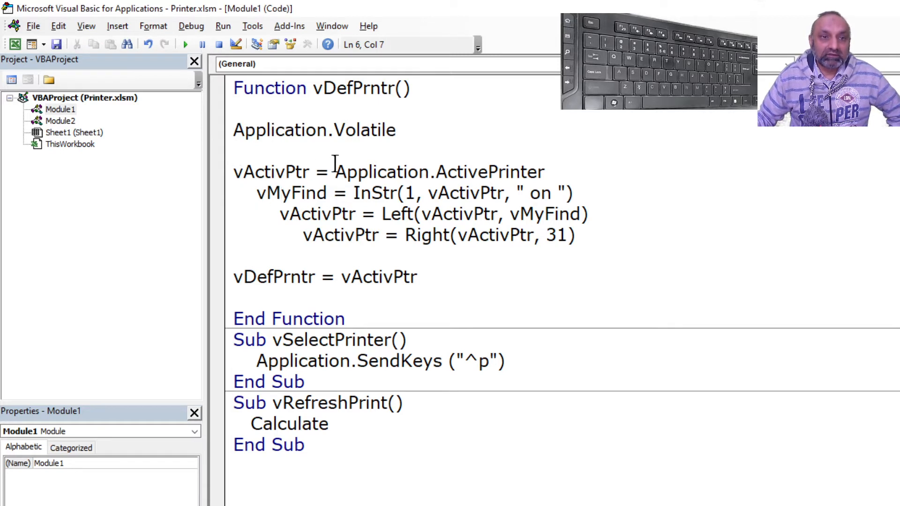
drag(337, 171, 543, 171)
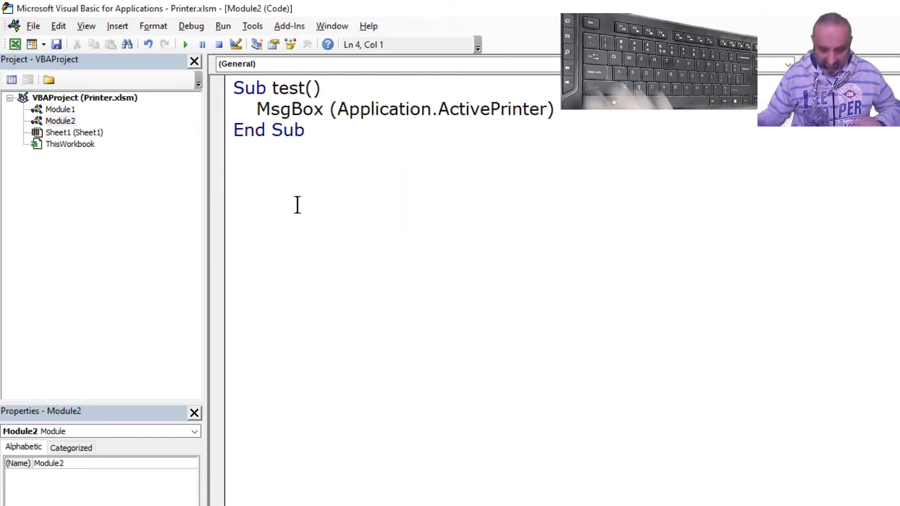
Add Sub test1() and begin its MsgBox(InStr( line
text(sub)
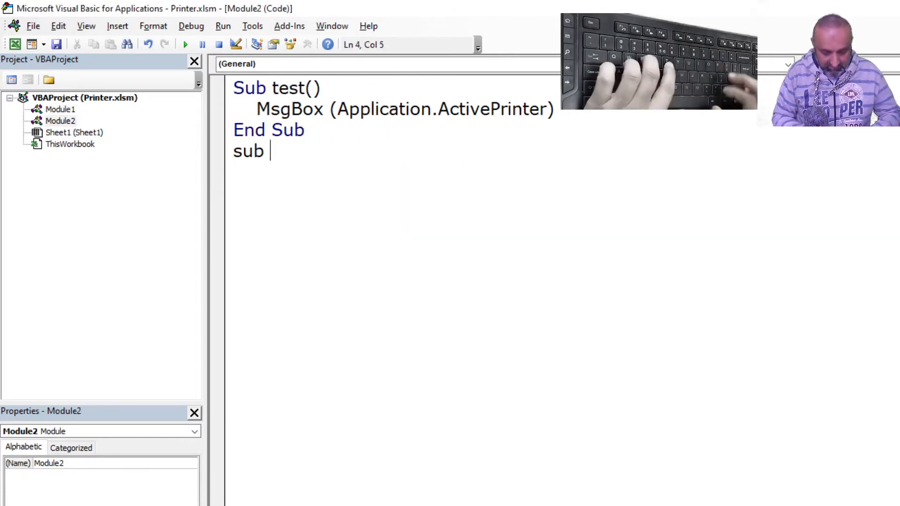
text(test1)
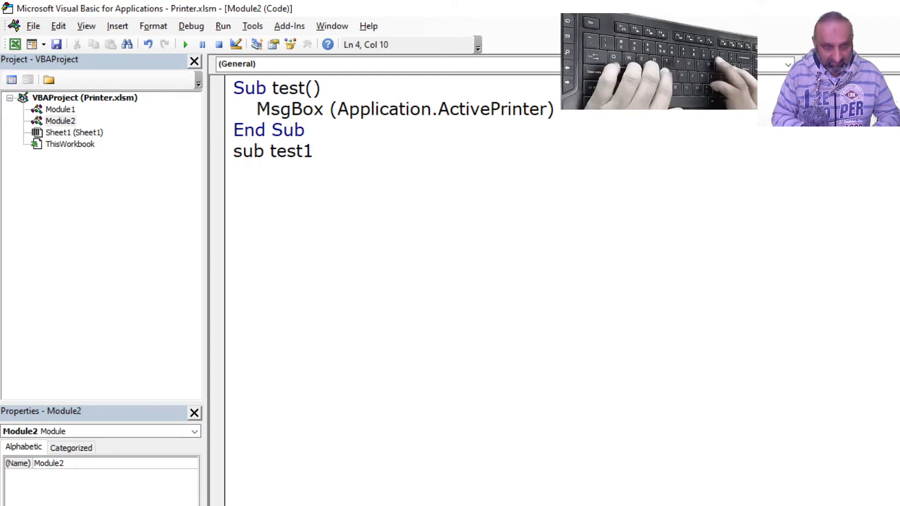
key(Enter)
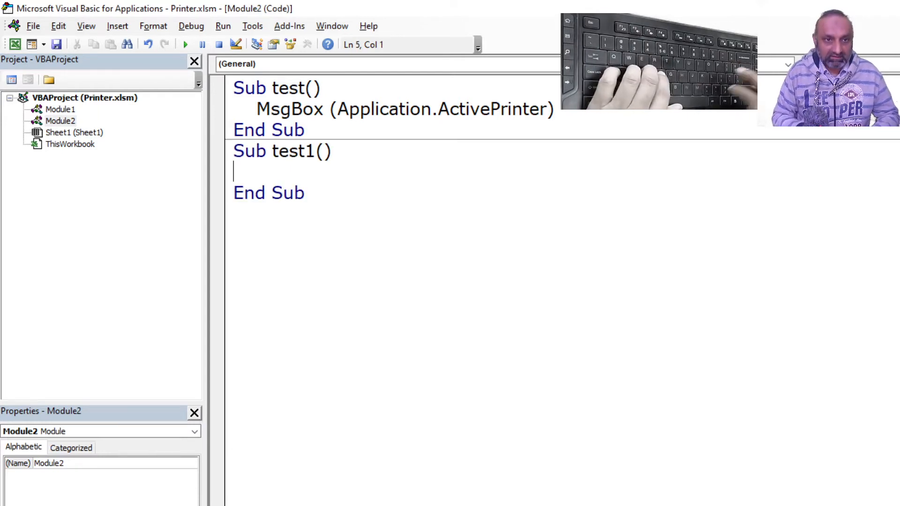
text(msg)
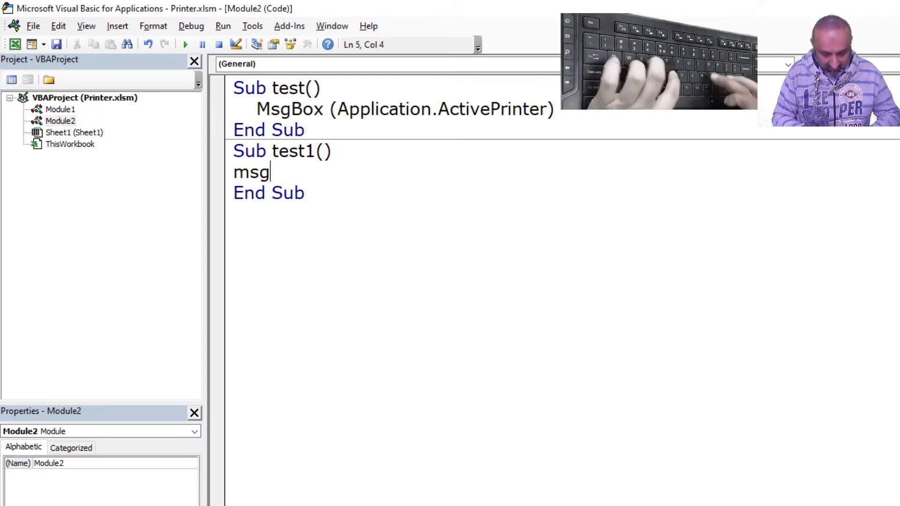
text(box()
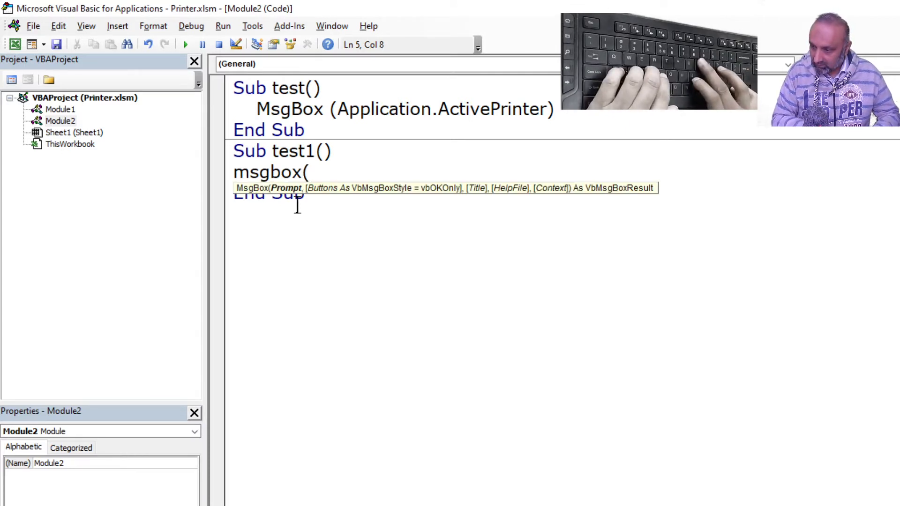
text(In)
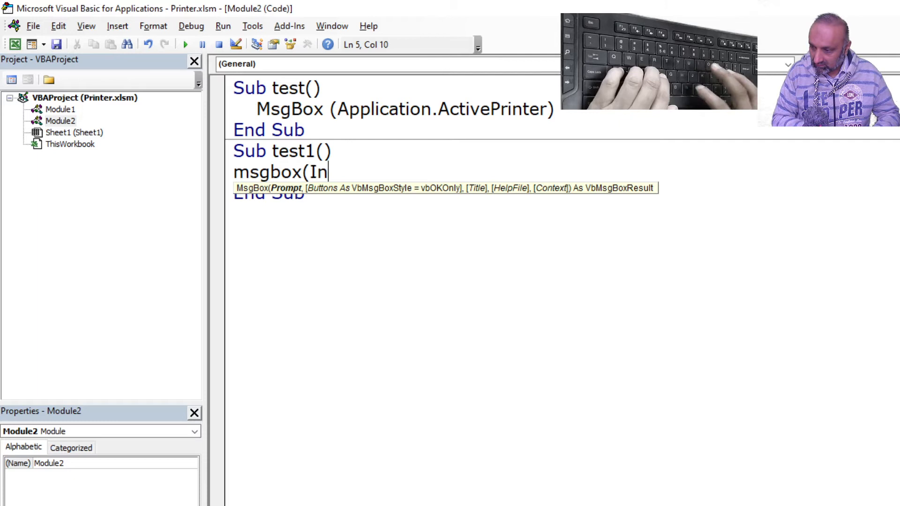
text(s)
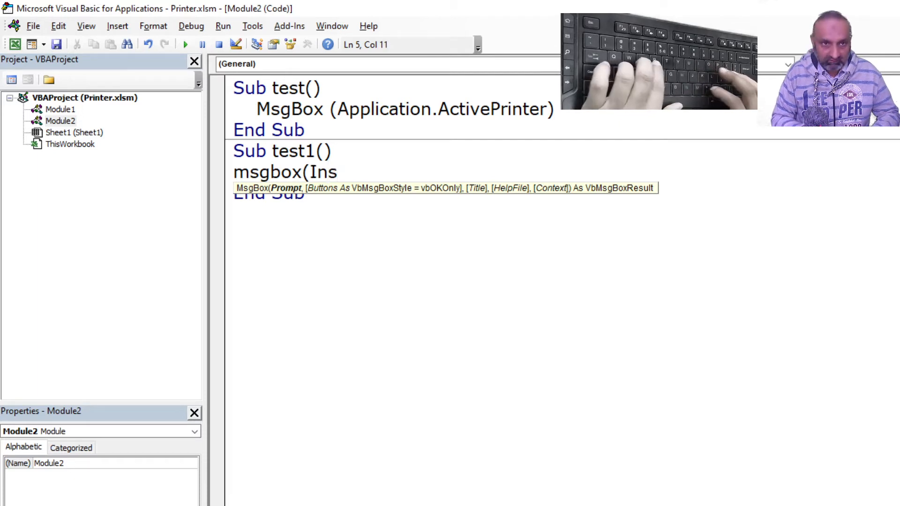
text(tr)
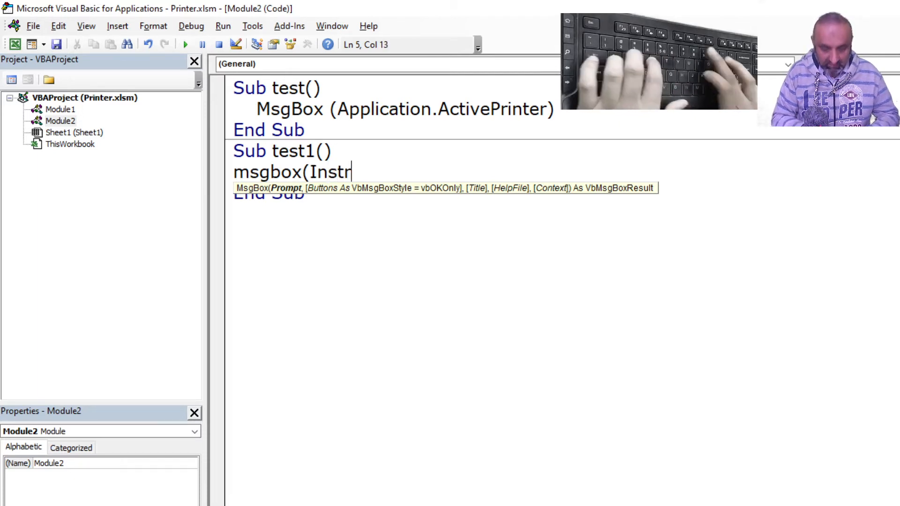
text(()
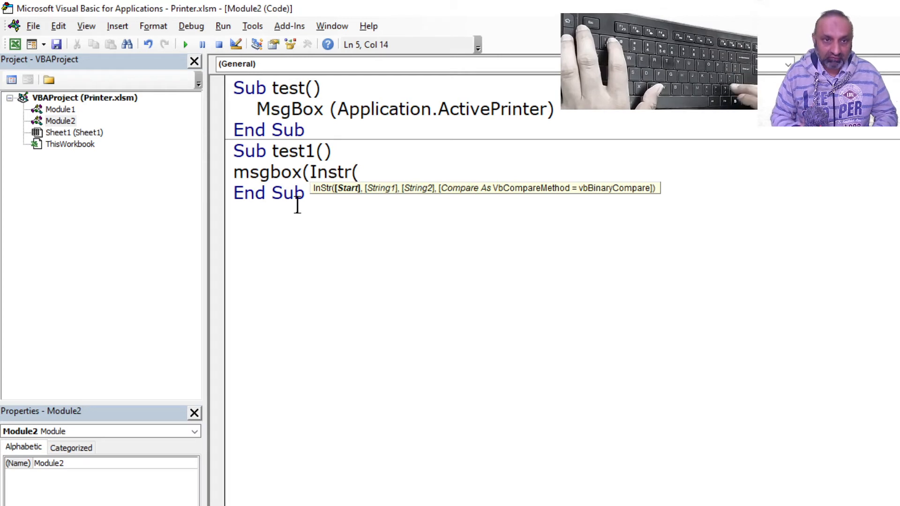
Enter InStr arguments 1, "Sony Samsung Apple", "Apple" and add the closing parenthesis after the compile error
text(1)
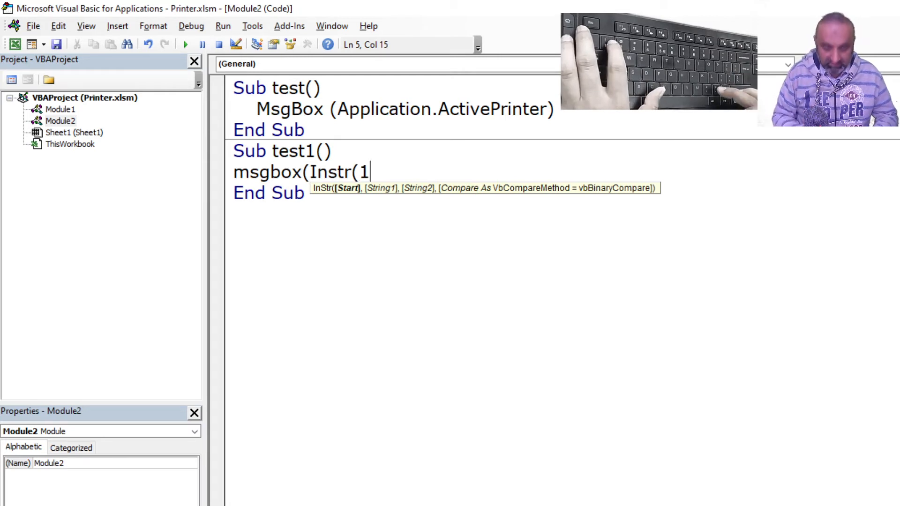
text(,)
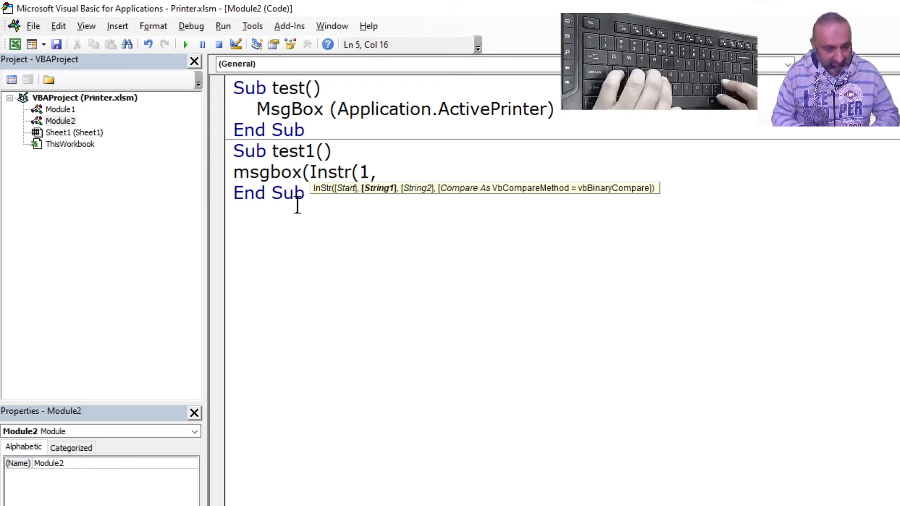
text(Sony Samsu)
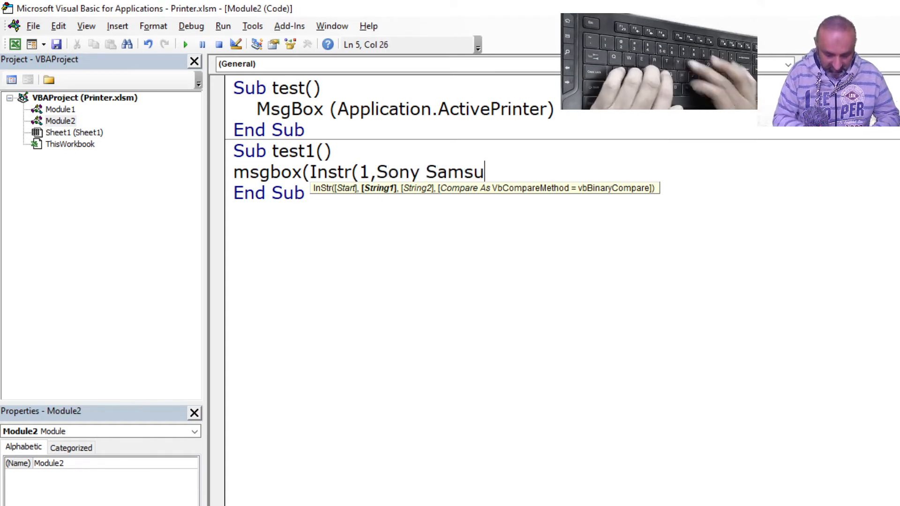
text(ng)
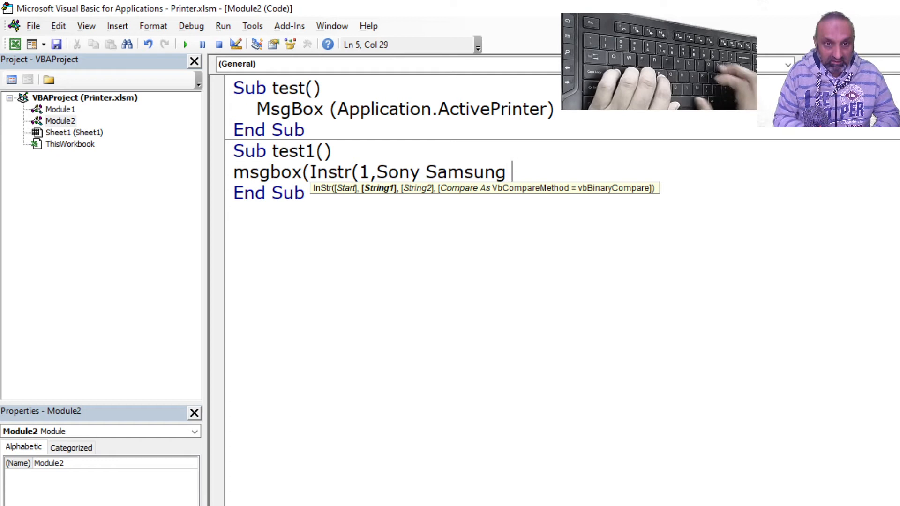
text(Apple)
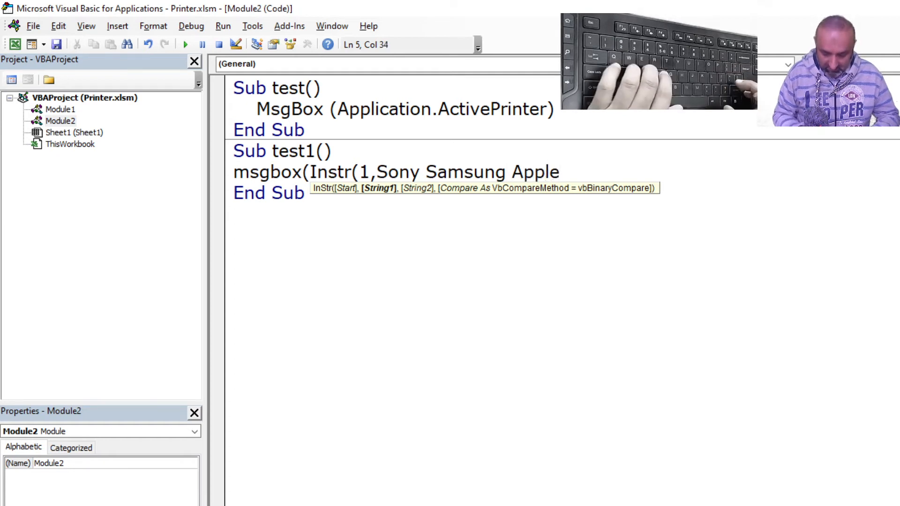
text(,)
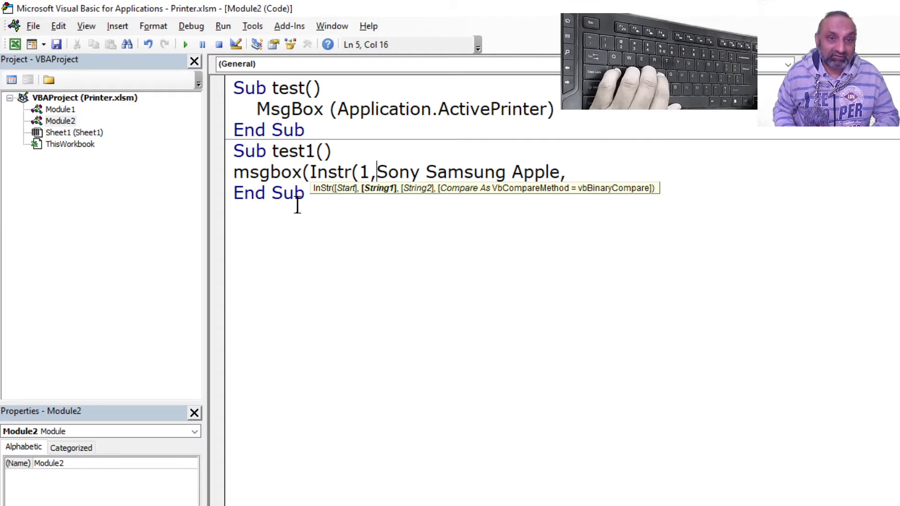
text(")
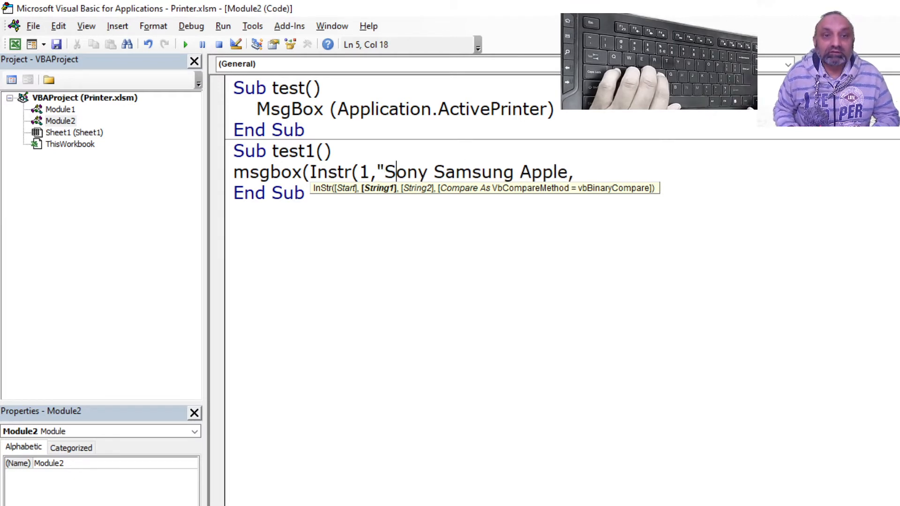
text(")
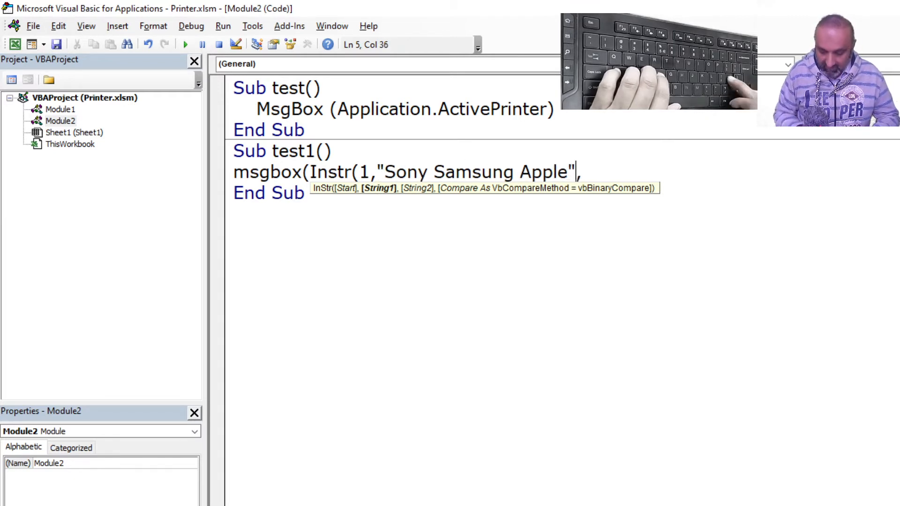
text(,"A)
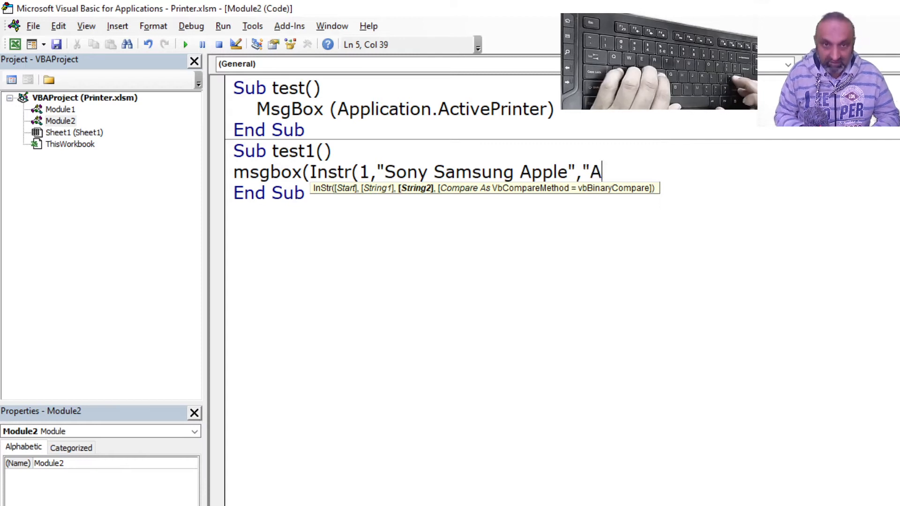
text(pple")
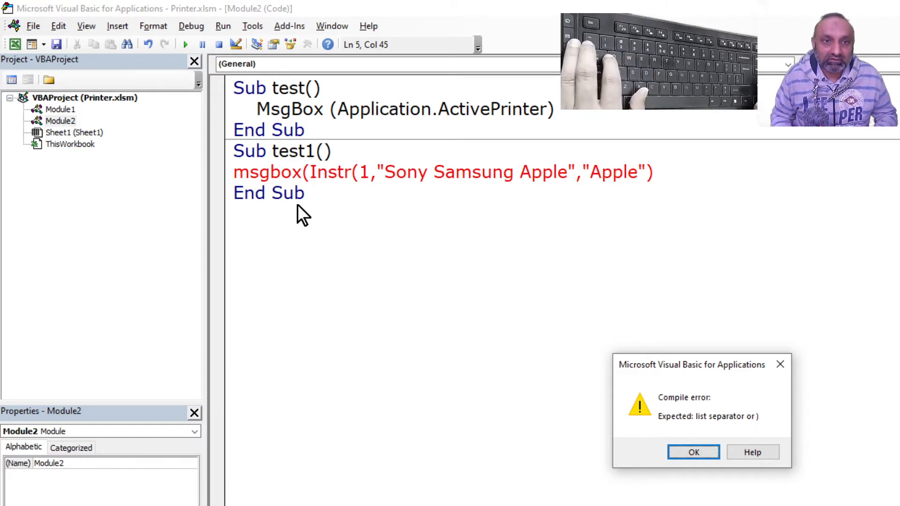
click(694, 452)
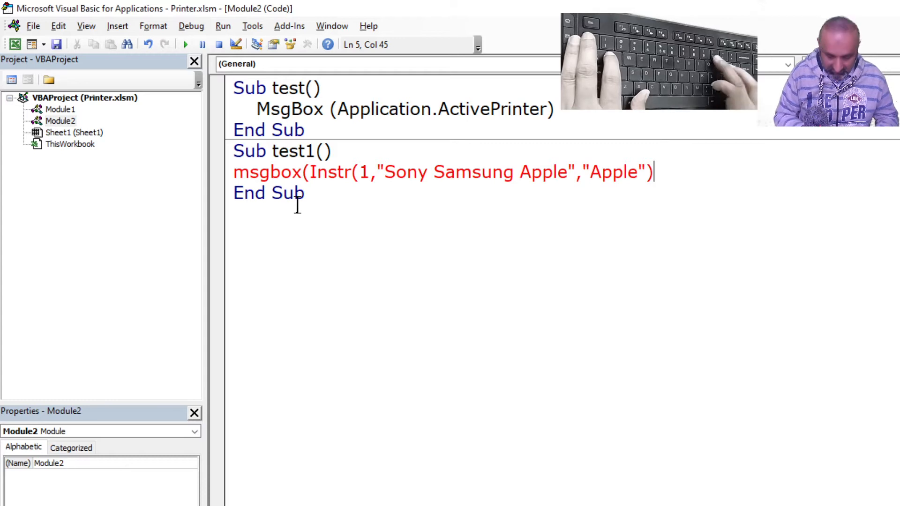
text())
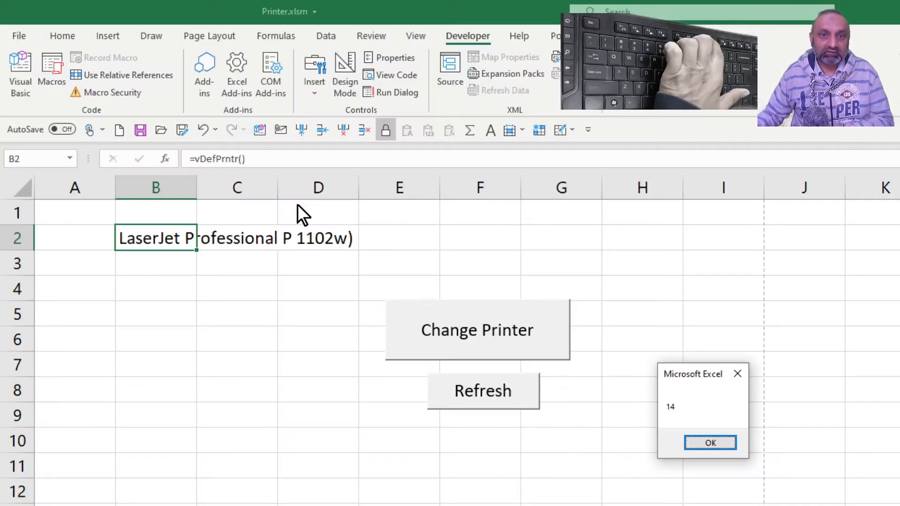
mouse_move(678, 399)
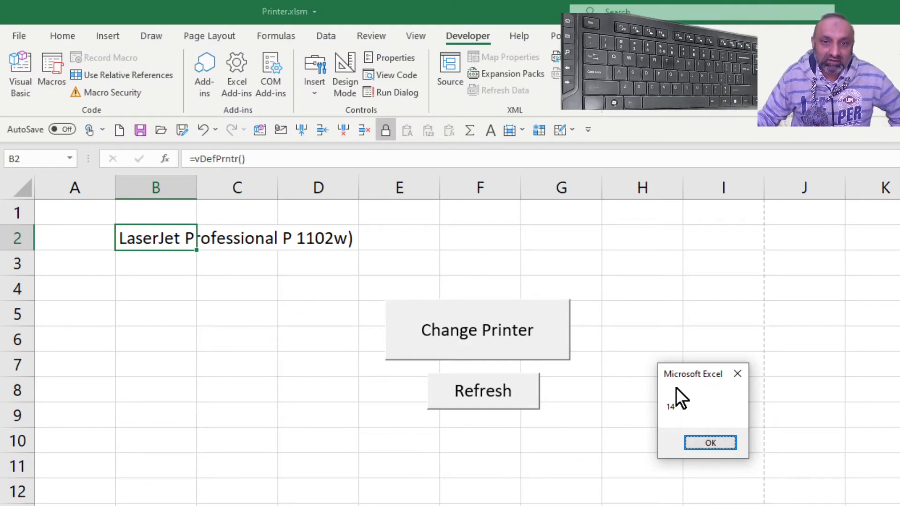
Dismiss the message showing 14 and reset the paused macro
click(710, 442)
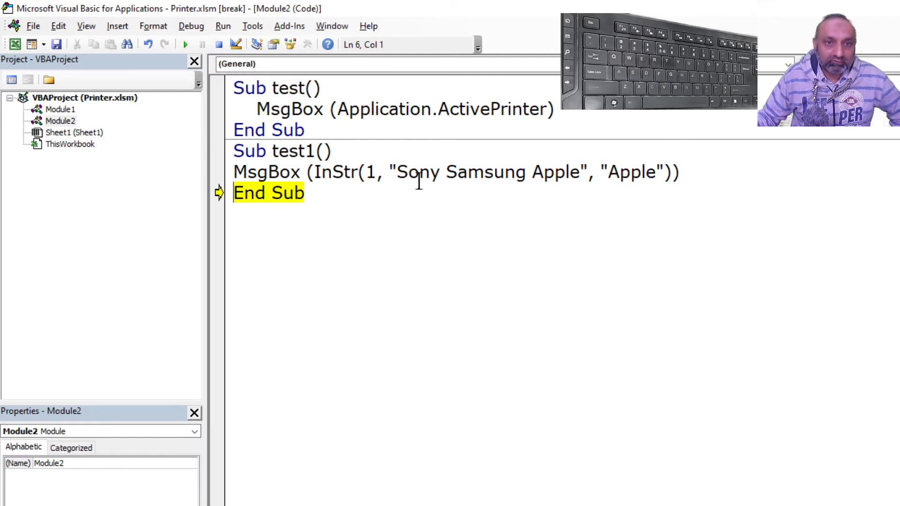
mouse_move(454, 180)
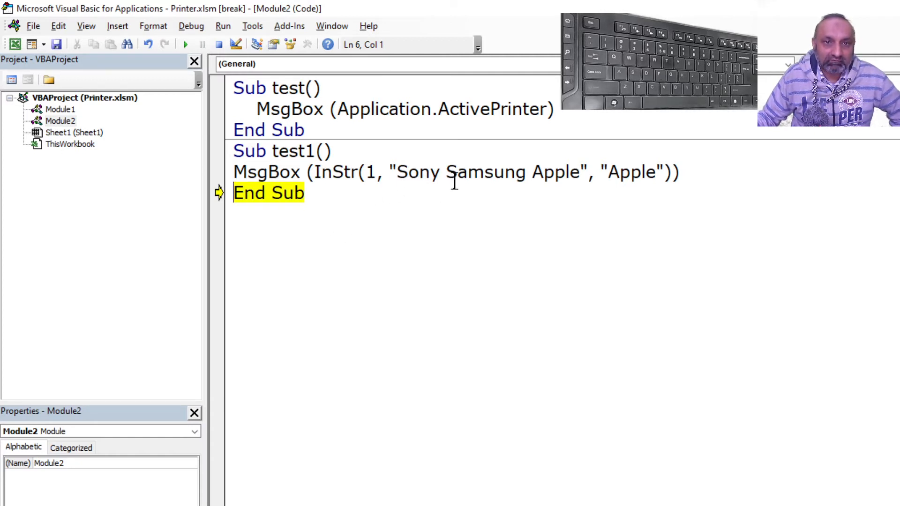
mouse_move(495, 191)
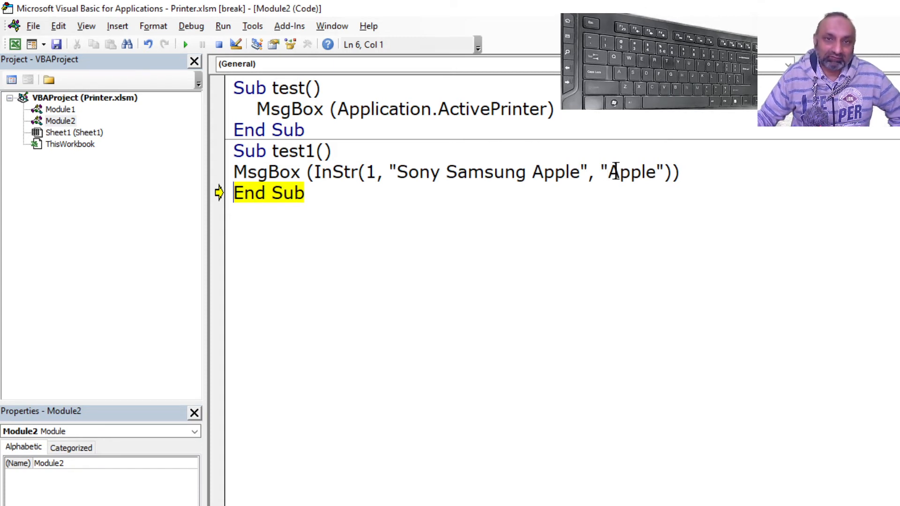
click(586, 173)
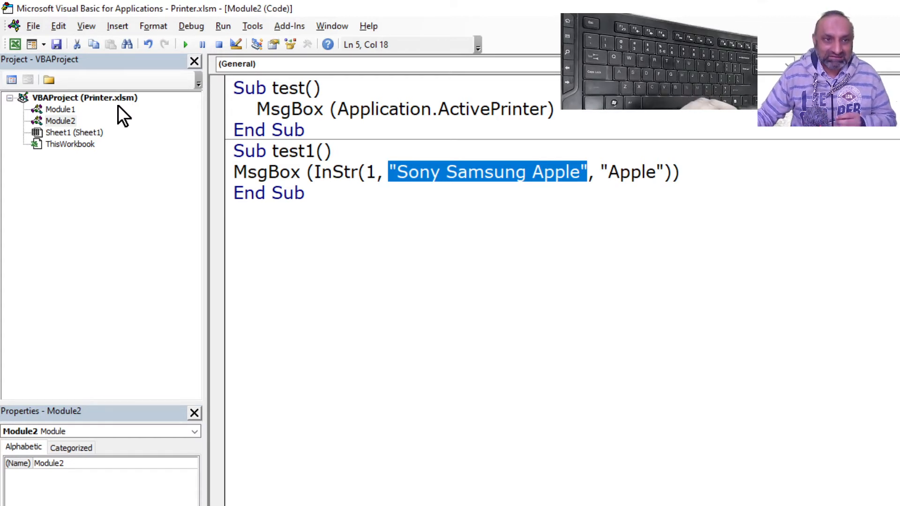
click(54, 120)
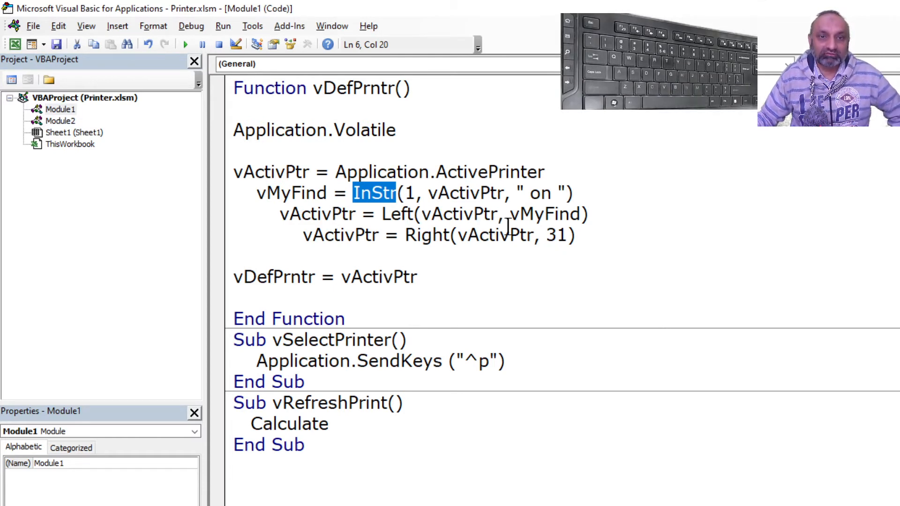
click(355, 214)
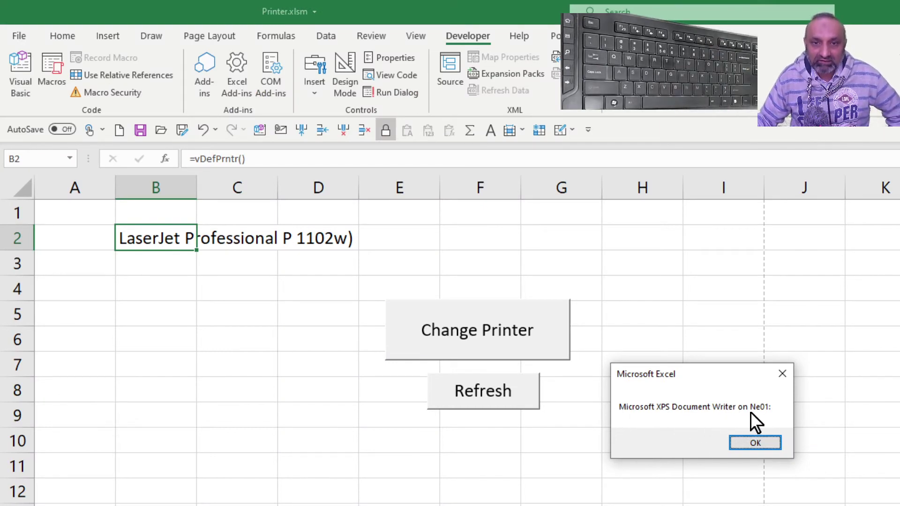
mouse_move(765, 419)
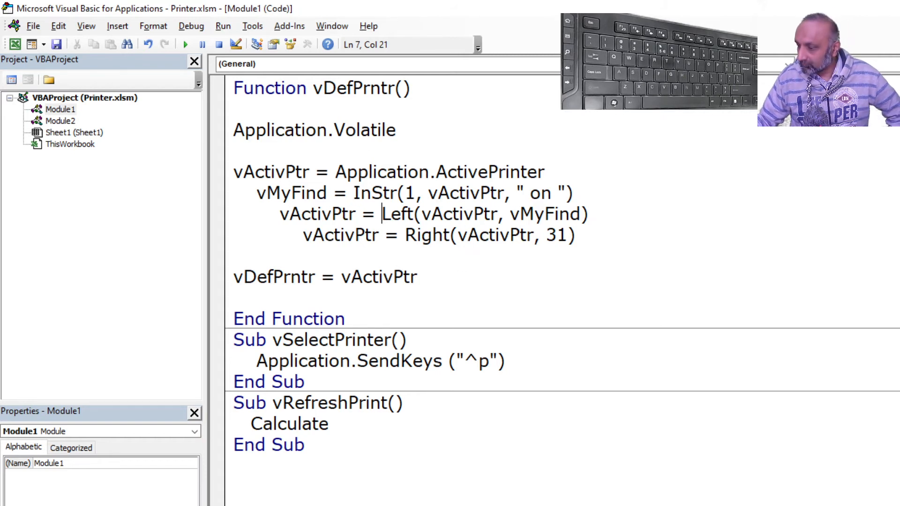
Comment out vActivPtr = Right(vActivPtr, 31) with an apostrophe and select the vDefPrntr name
text(')
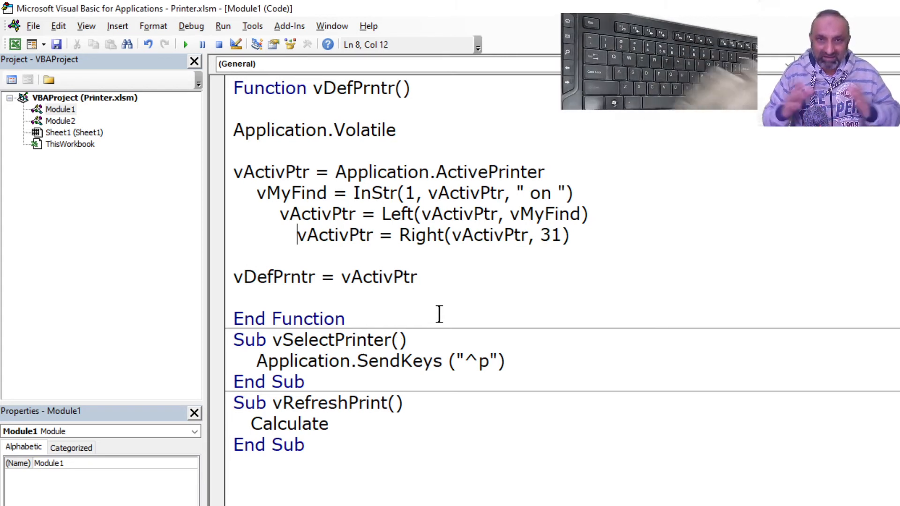
text(')
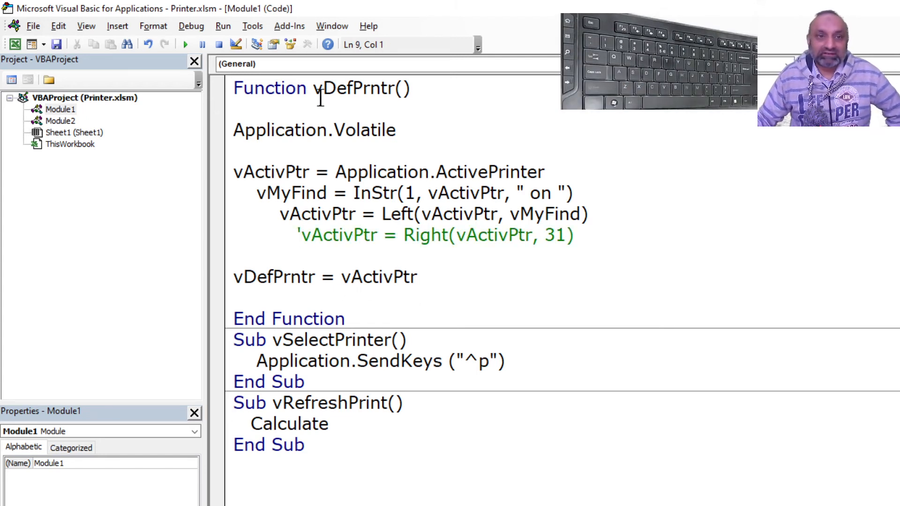
double_click(348, 88)
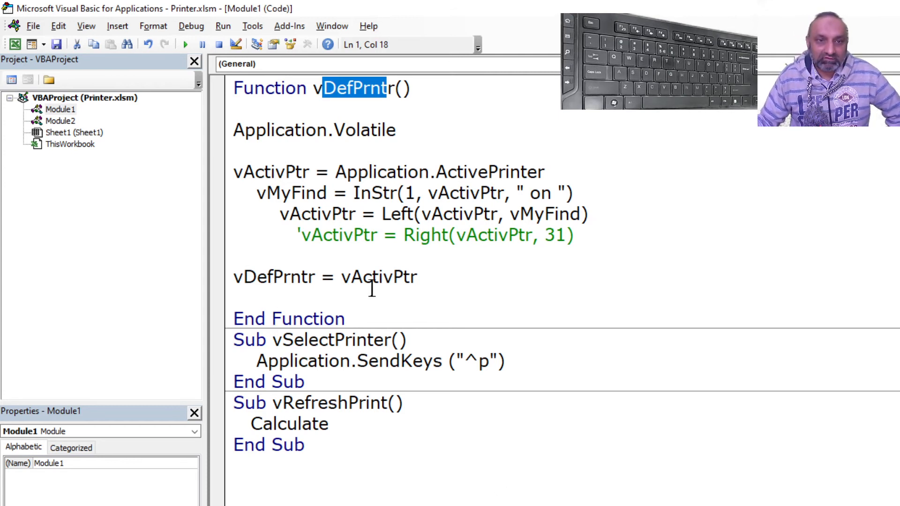
mouse_move(383, 249)
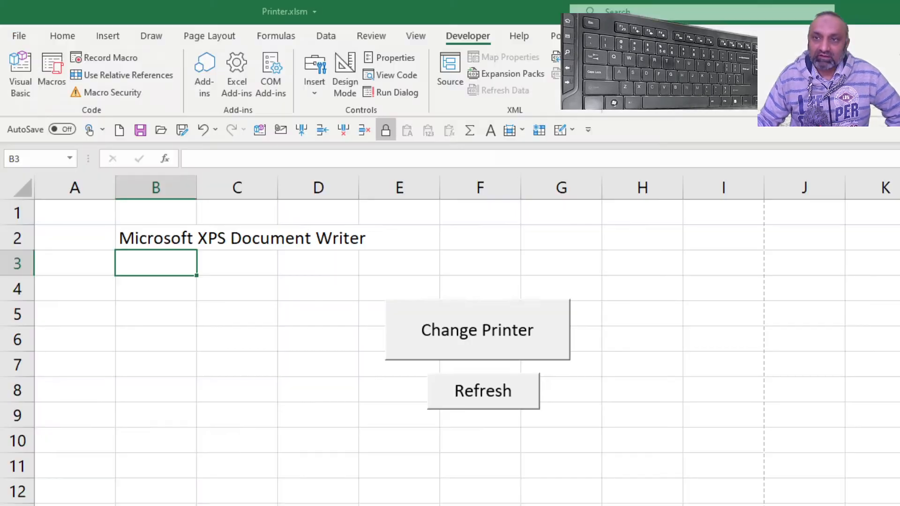
Re-enter B2's formula so it shows Microsoft XPS Document Writer
click(155, 238)
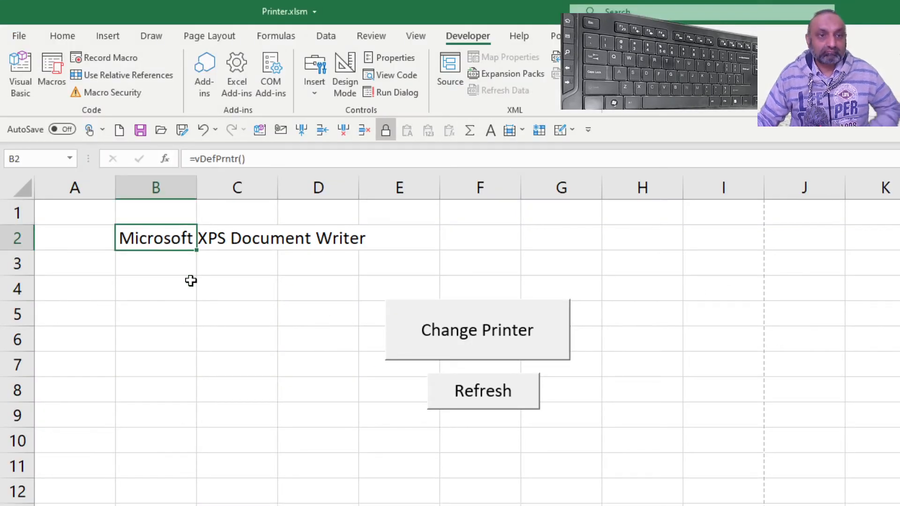
double_click(155, 238)
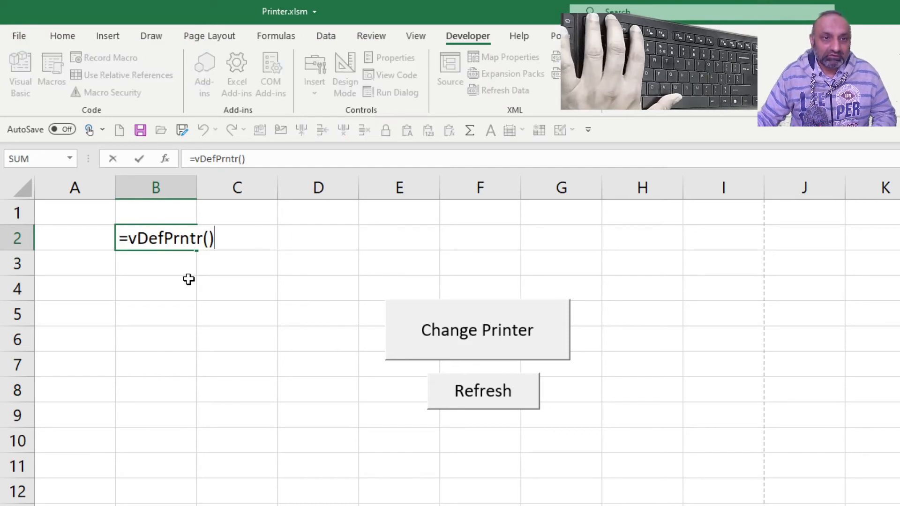
key(Enter)
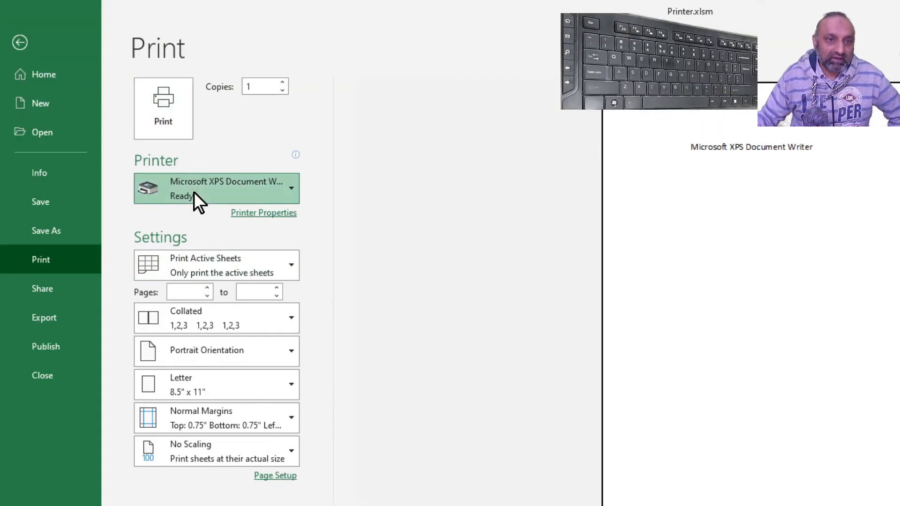
Choose OneNote (Desktop) as the printer and return to the sheet
click(216, 189)
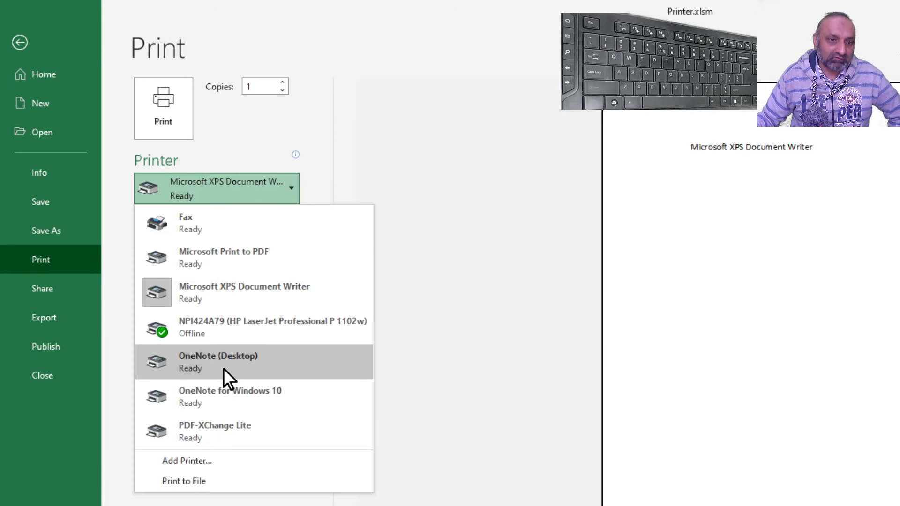
click(218, 363)
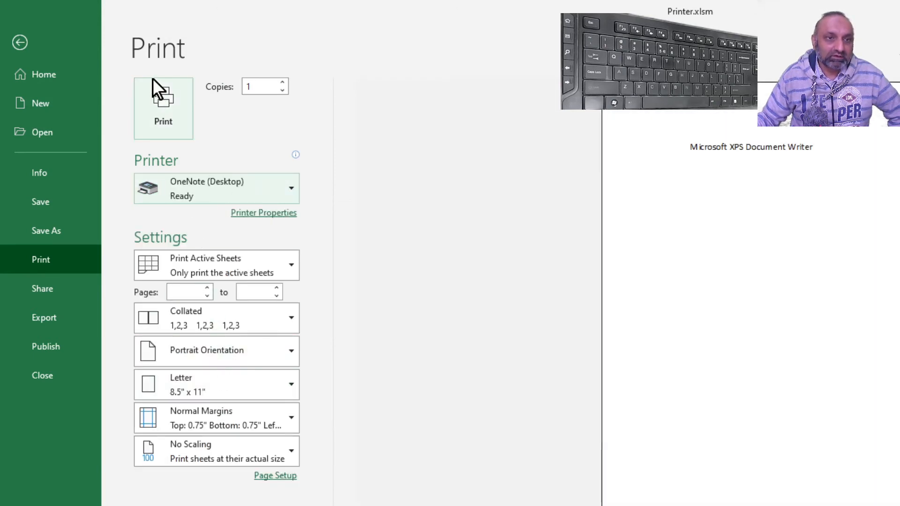
click(19, 42)
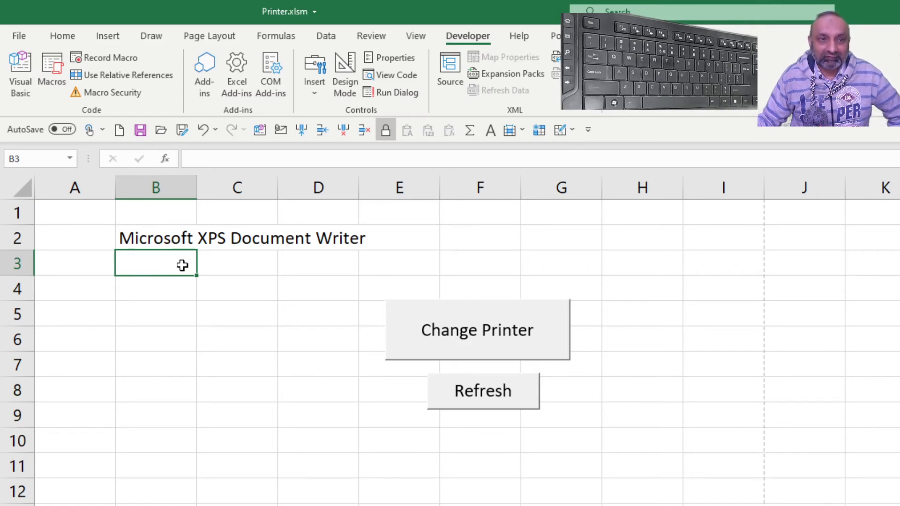
Recalculate so B2 reads OneNote (Desktop), then return to the vDefPrntr code
text(+B4)
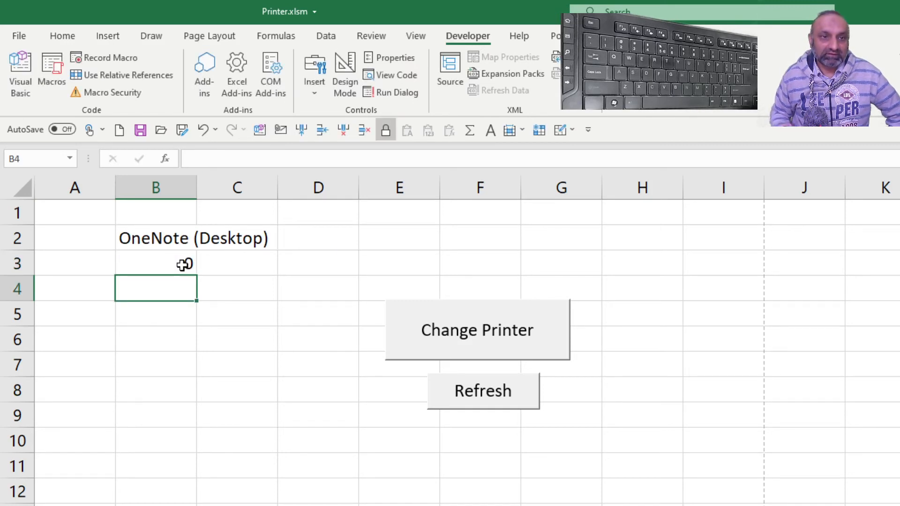
click(182, 264)
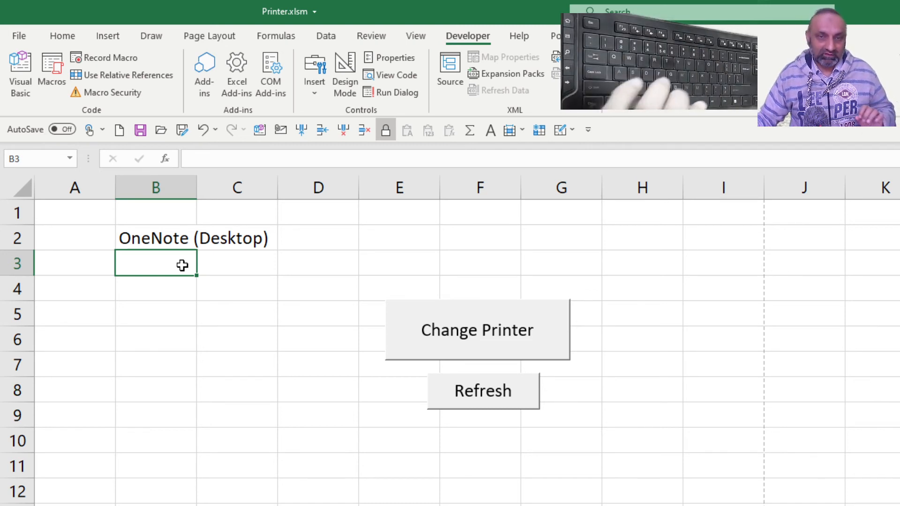
click(167, 238)
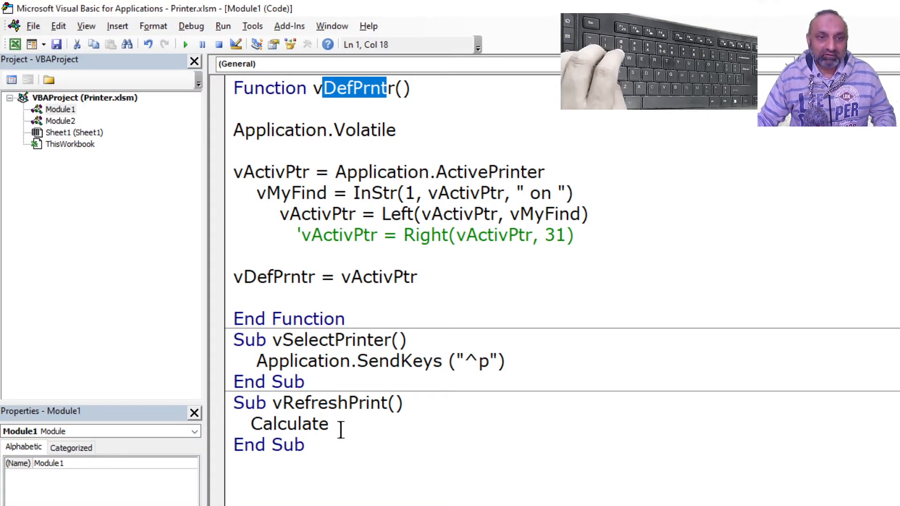
double_click(288, 423)
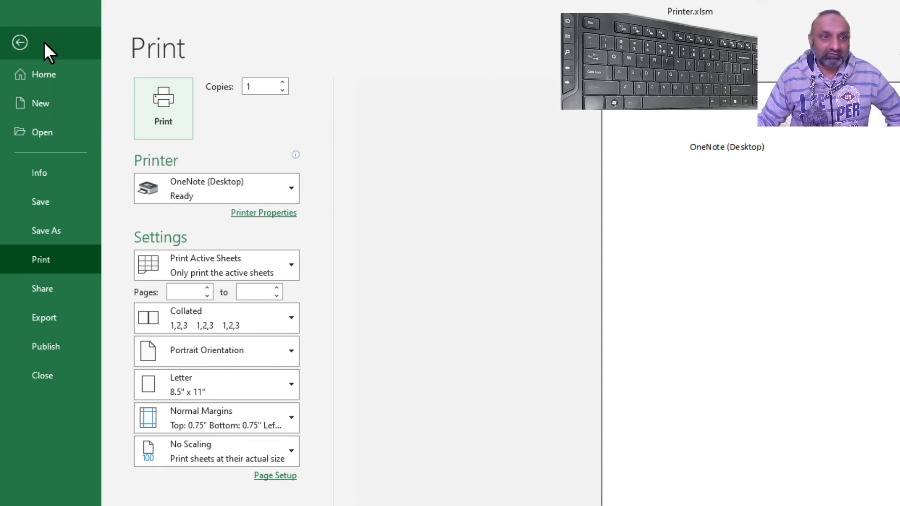
click(20, 42)
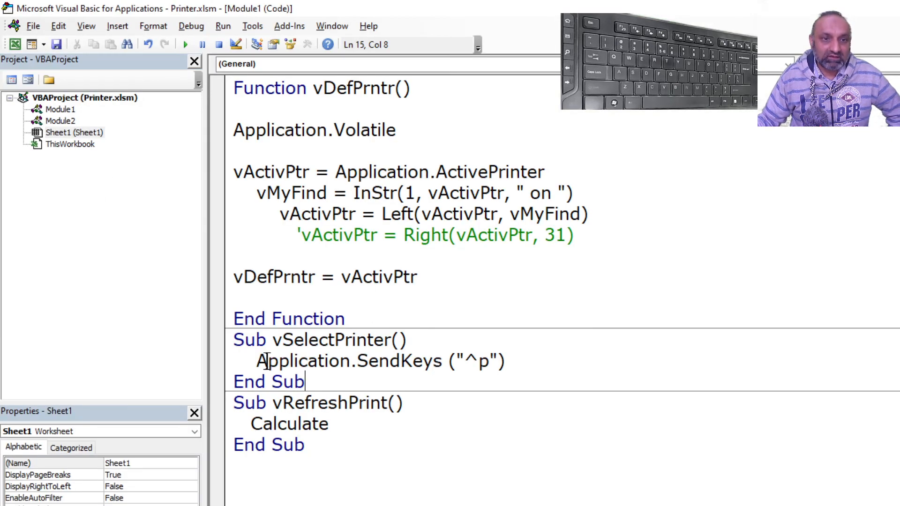
drag(256, 361, 402, 361)
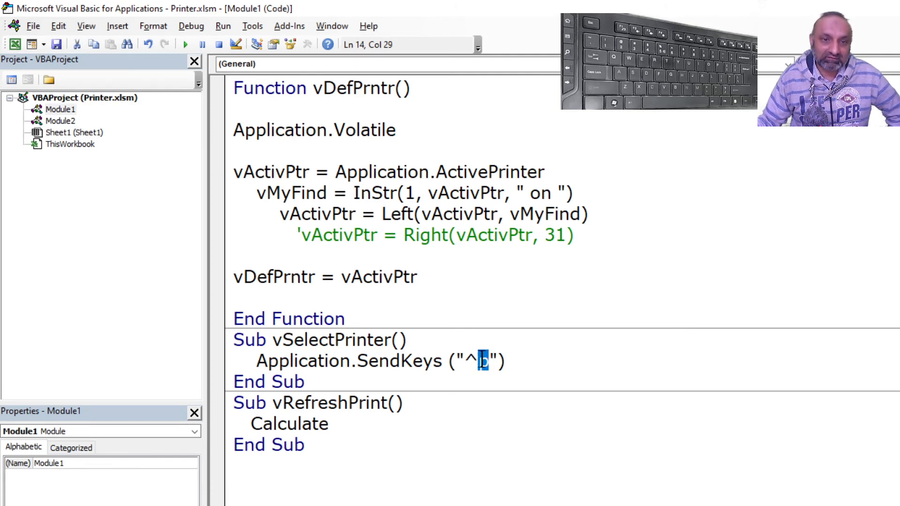
text(p)
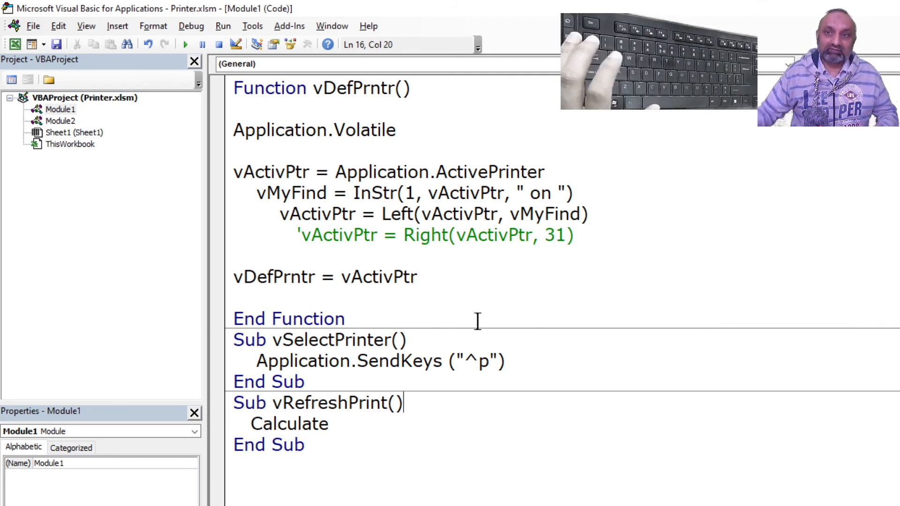
mouse_move(844, 288)
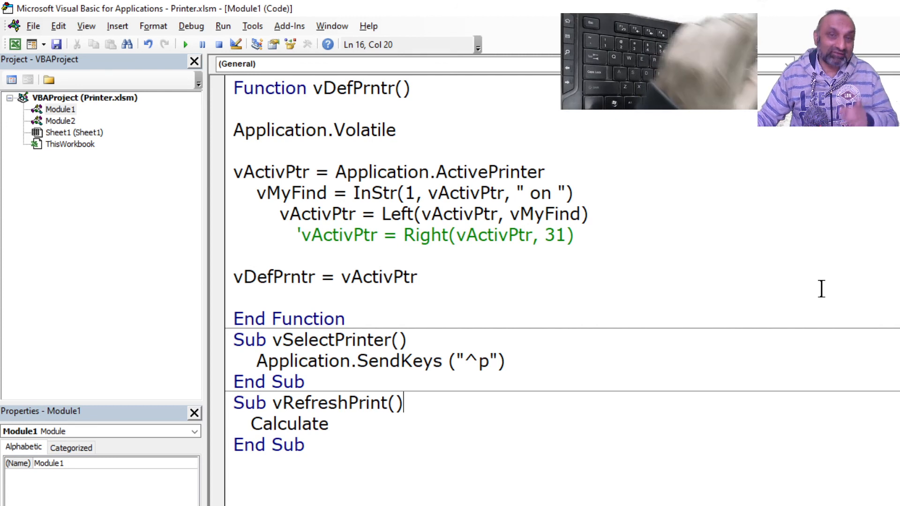
click(402, 361)
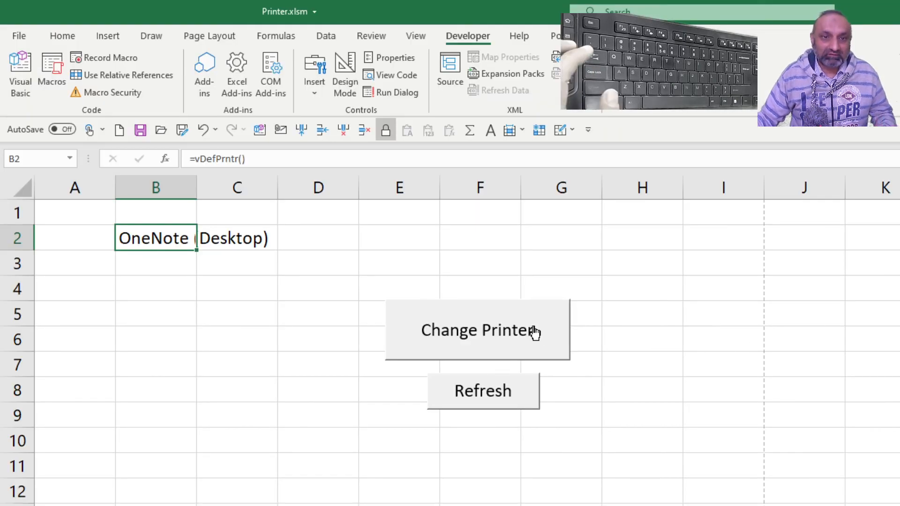
mouse_move(311, 220)
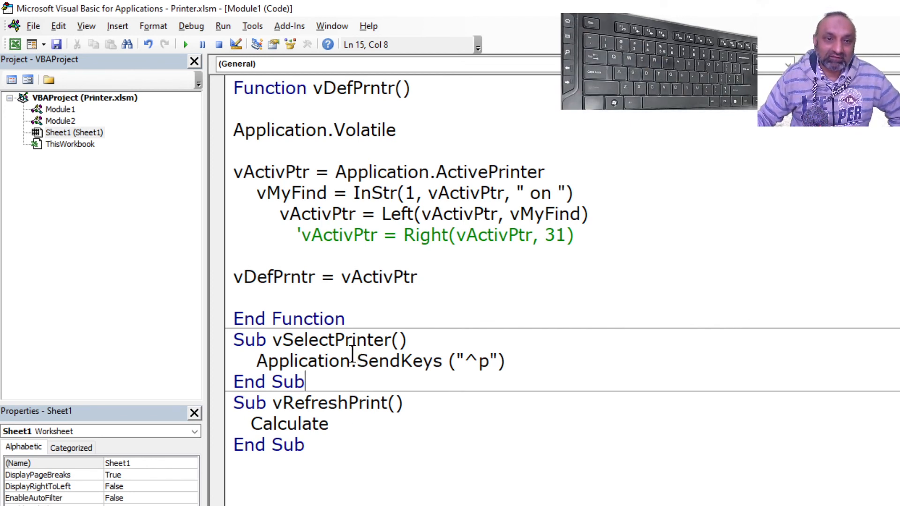
double_click(400, 361)
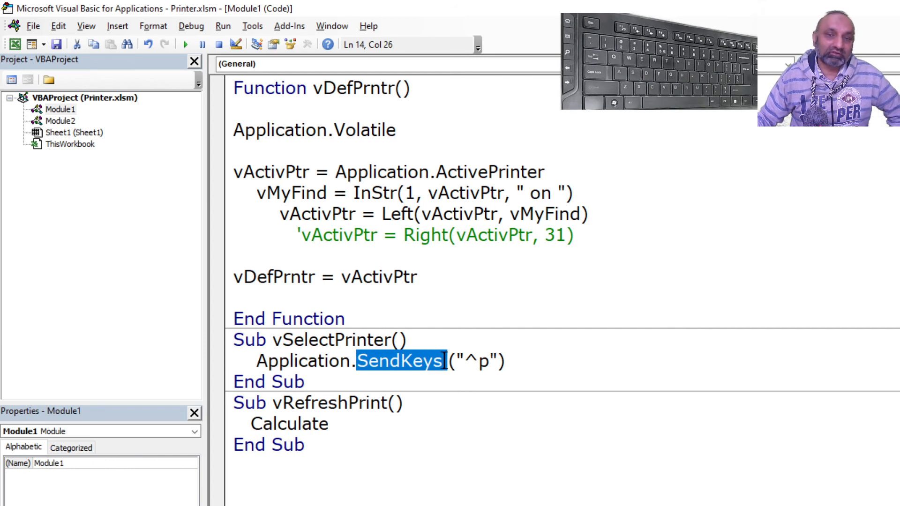